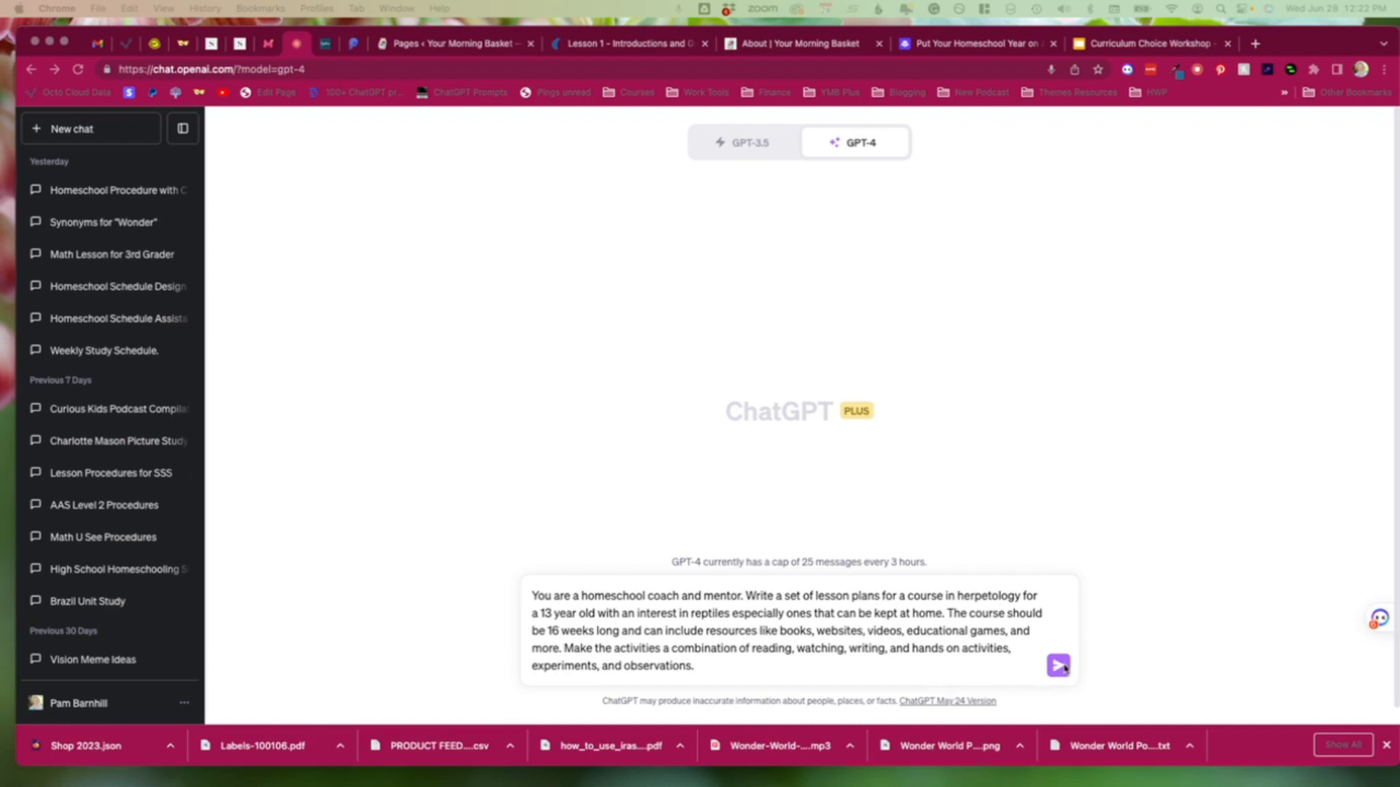
Send the 16-week herpetology course request, then reply 'Continue' to get weeks past Week 11.
{"action": "left_click", "coordinate": [1058, 665]}
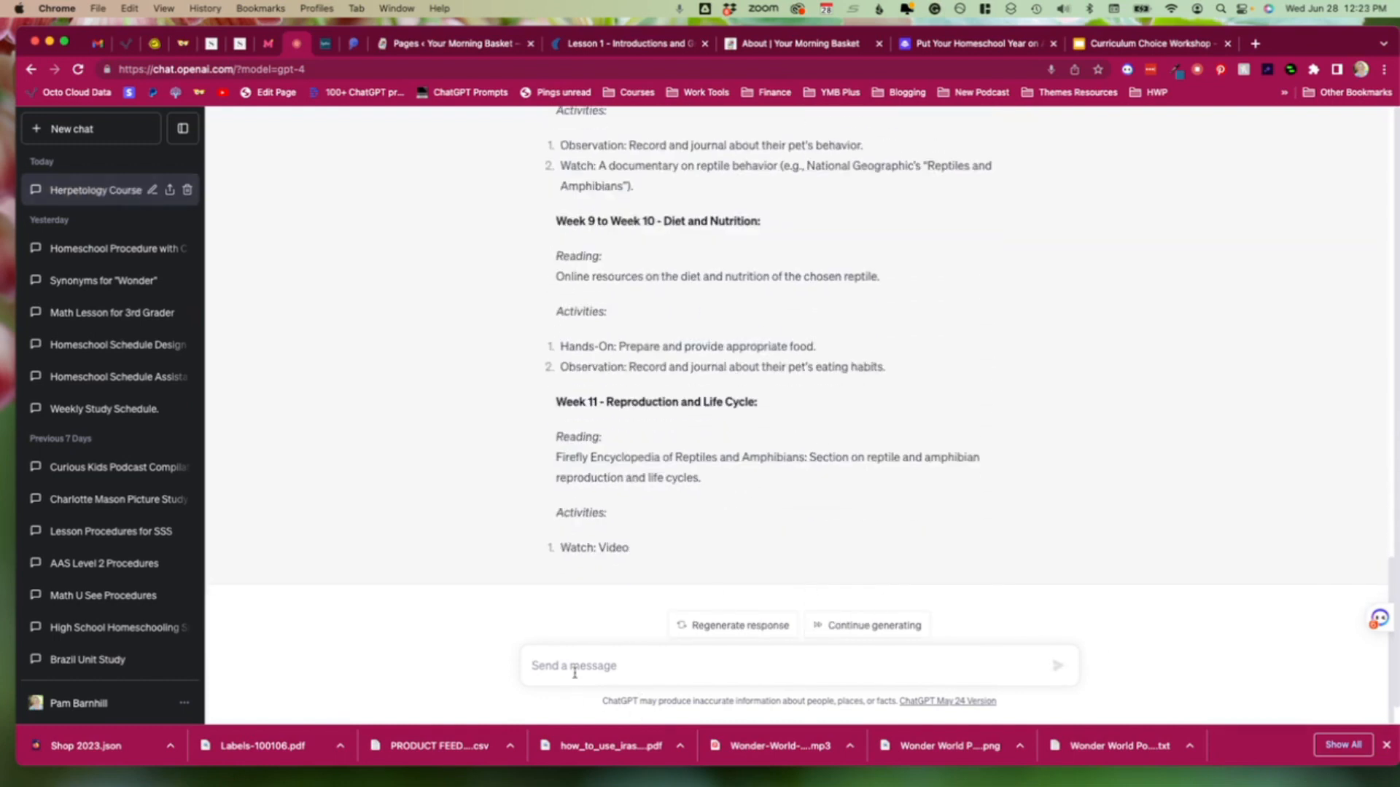
{"action": "type", "text": "Continue"}
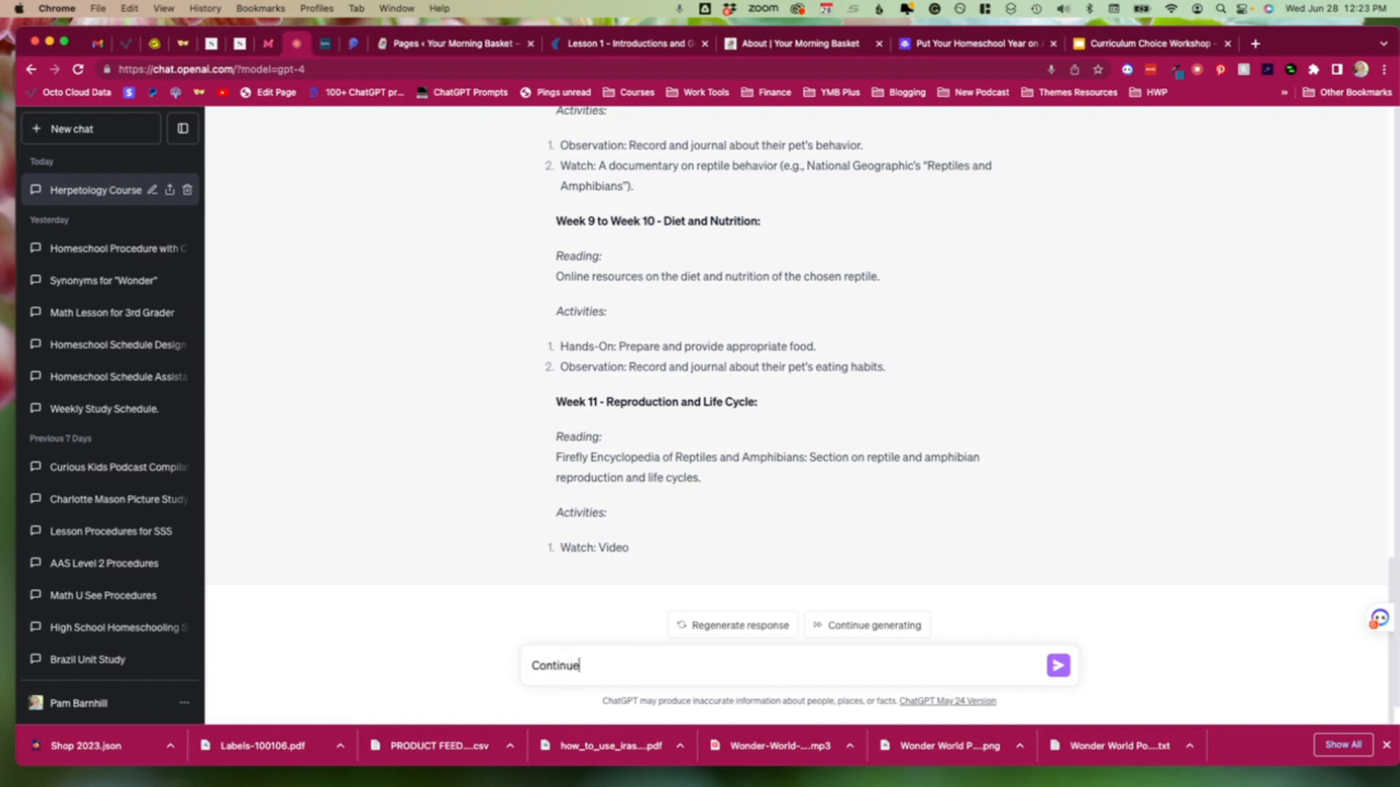
{"action": "left_click", "coordinate": [1057, 665]}
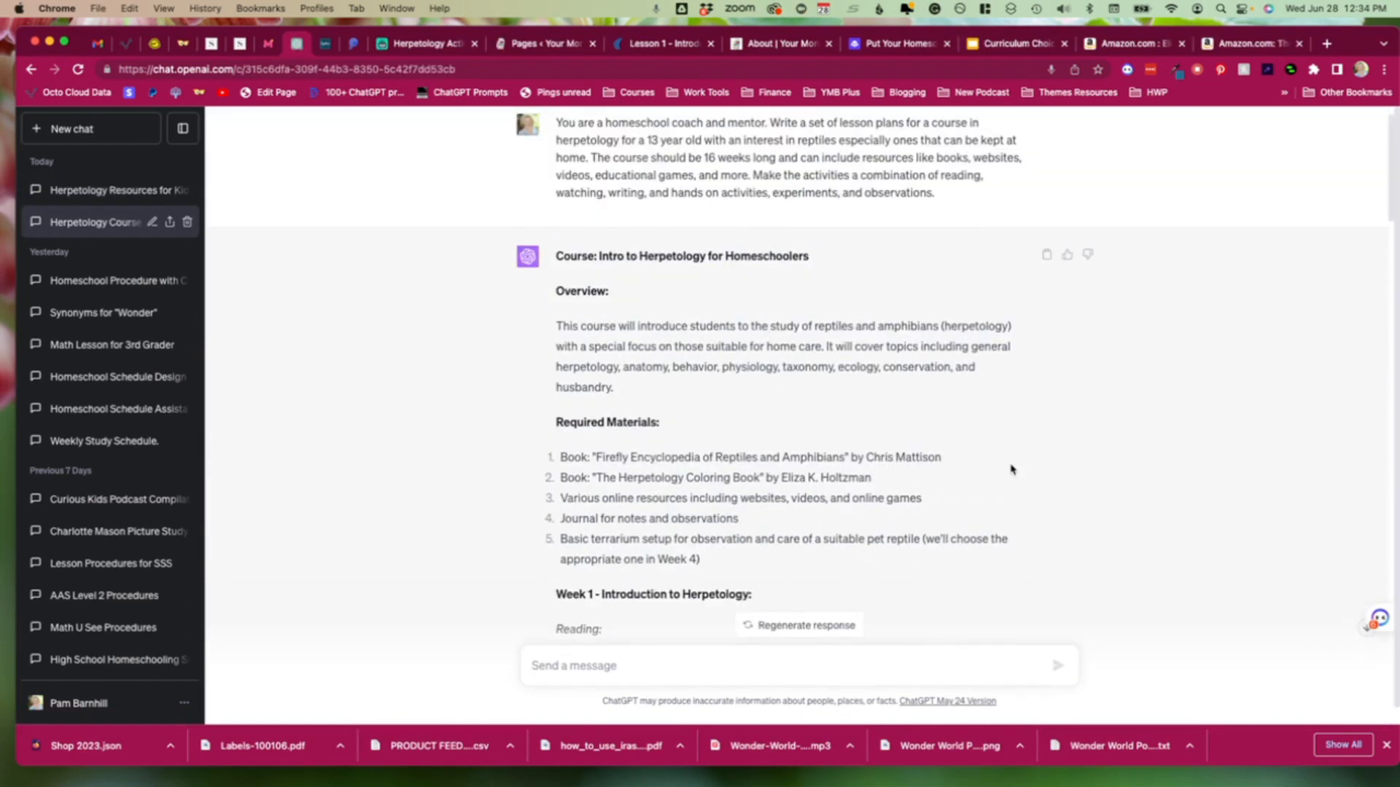
{"action": "scroll", "scroll_direction": "down", "scroll_amount": 3}
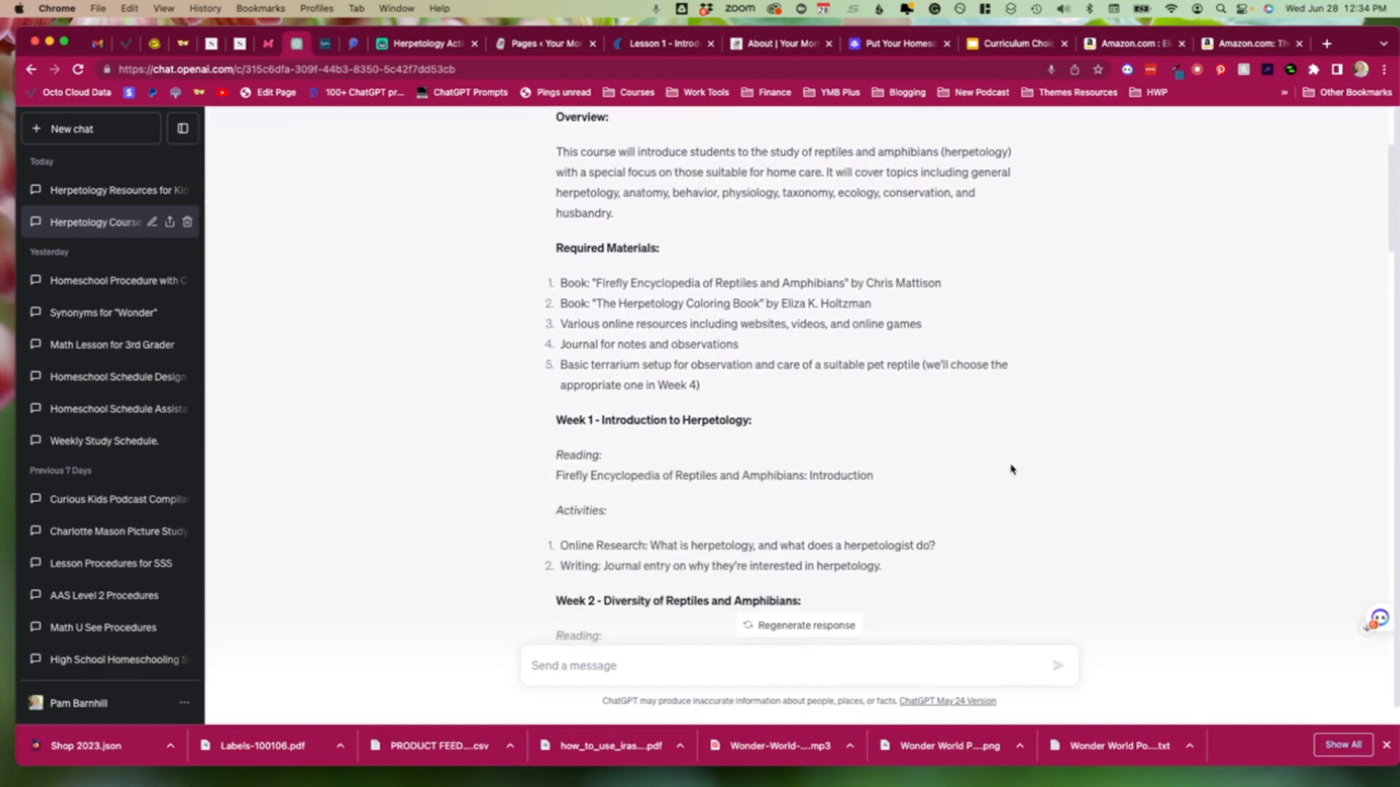
{"action": "scroll", "scroll_direction": "down", "scroll_amount": 3}
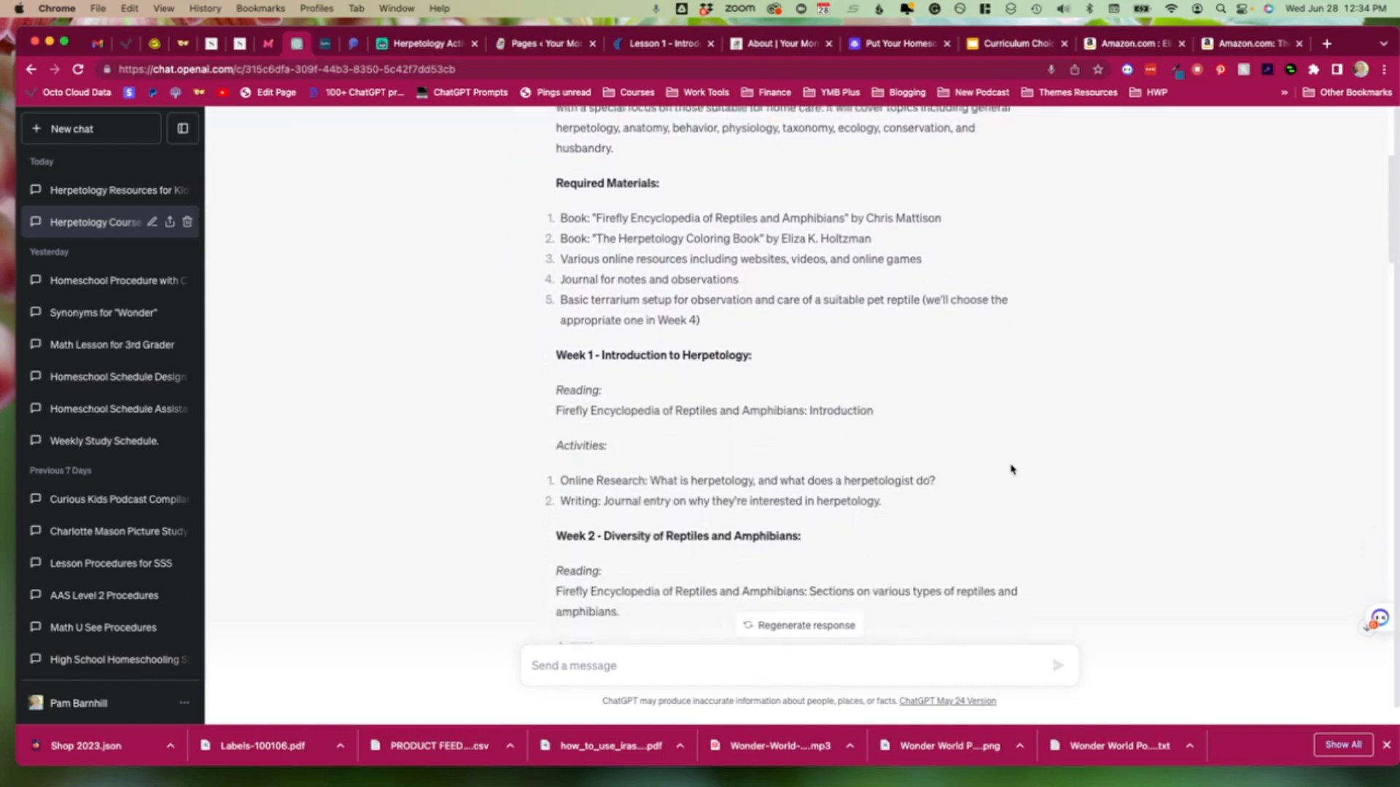
{"action": "scroll", "scroll_direction": "down", "scroll_amount": 3}
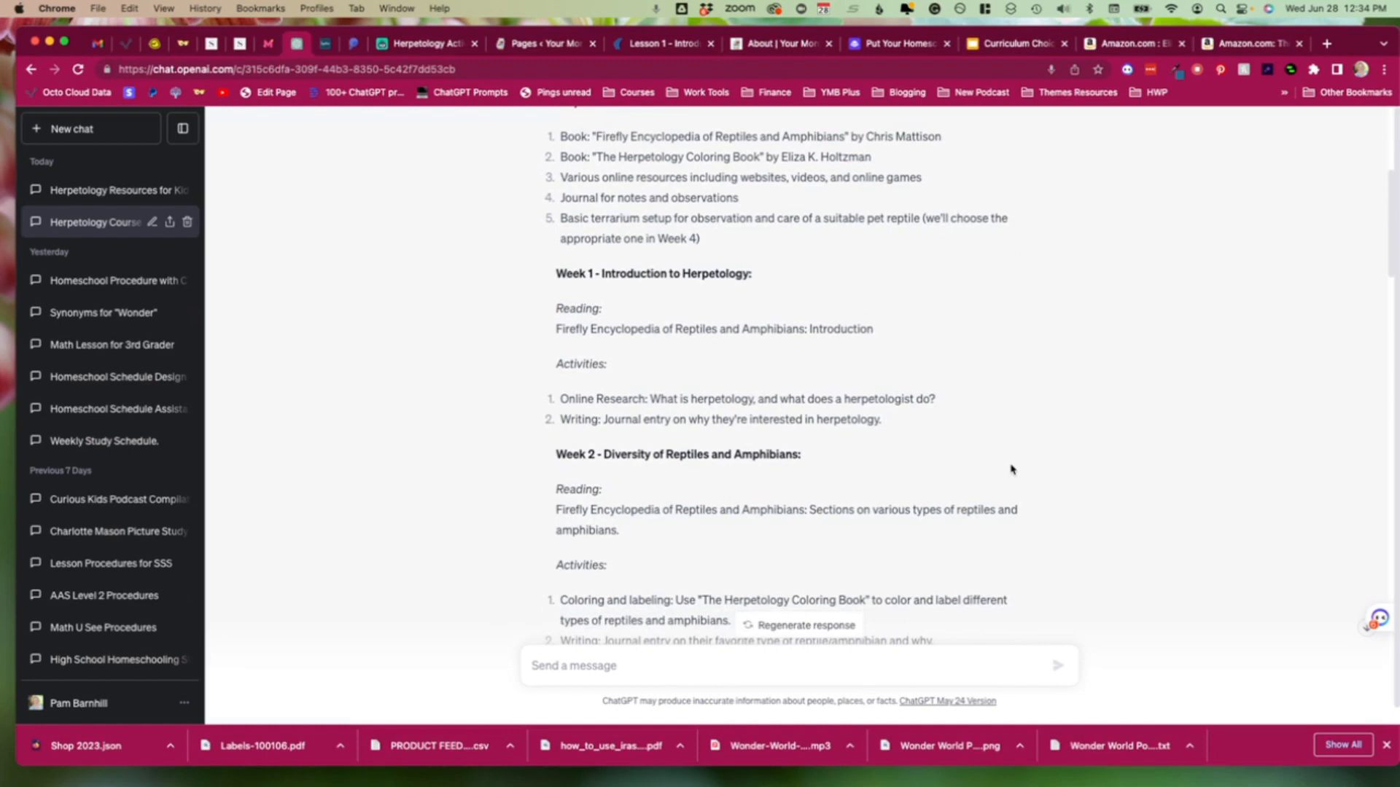
{"action": "scroll", "scroll_direction": "down", "scroll_amount": 3}
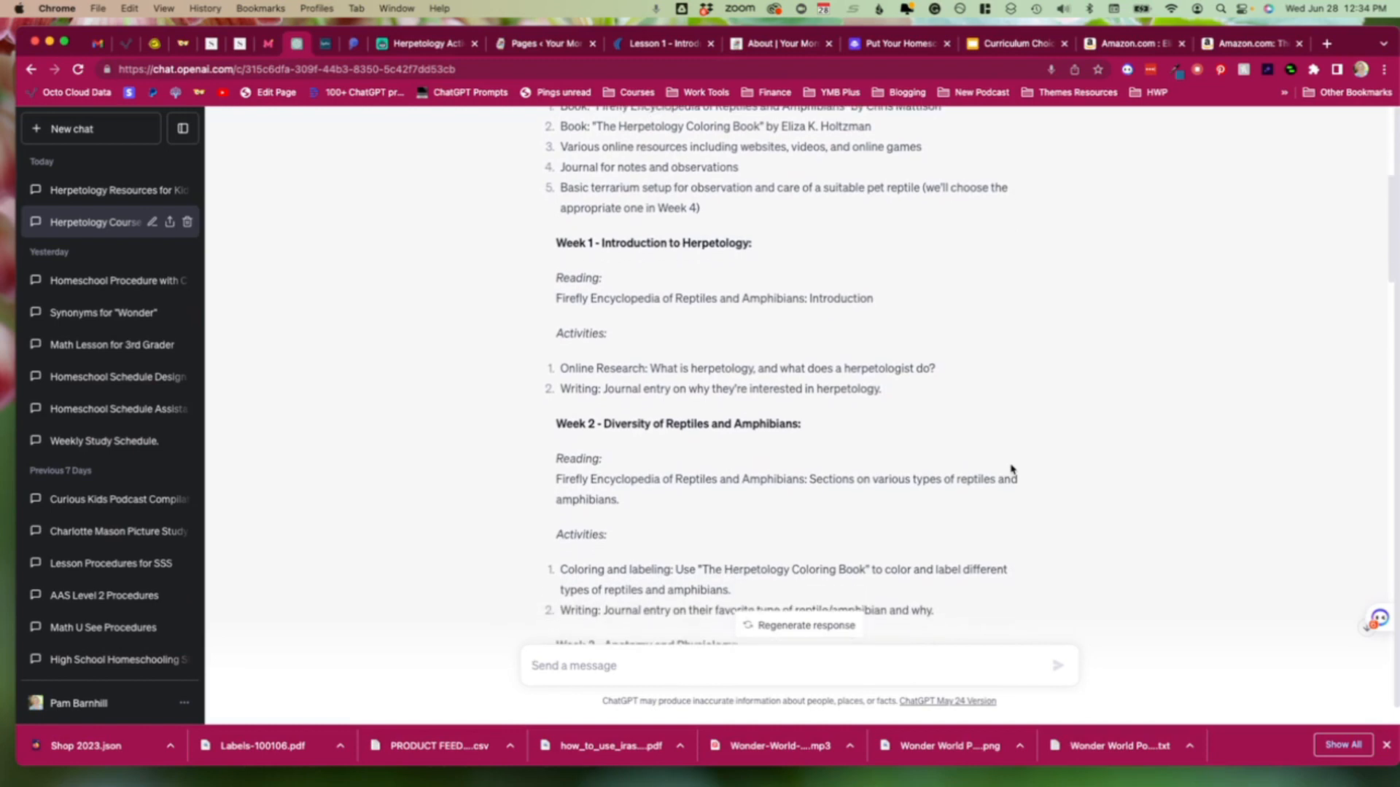
{"action": "scroll", "scroll_direction": "down", "scroll_amount": 3}
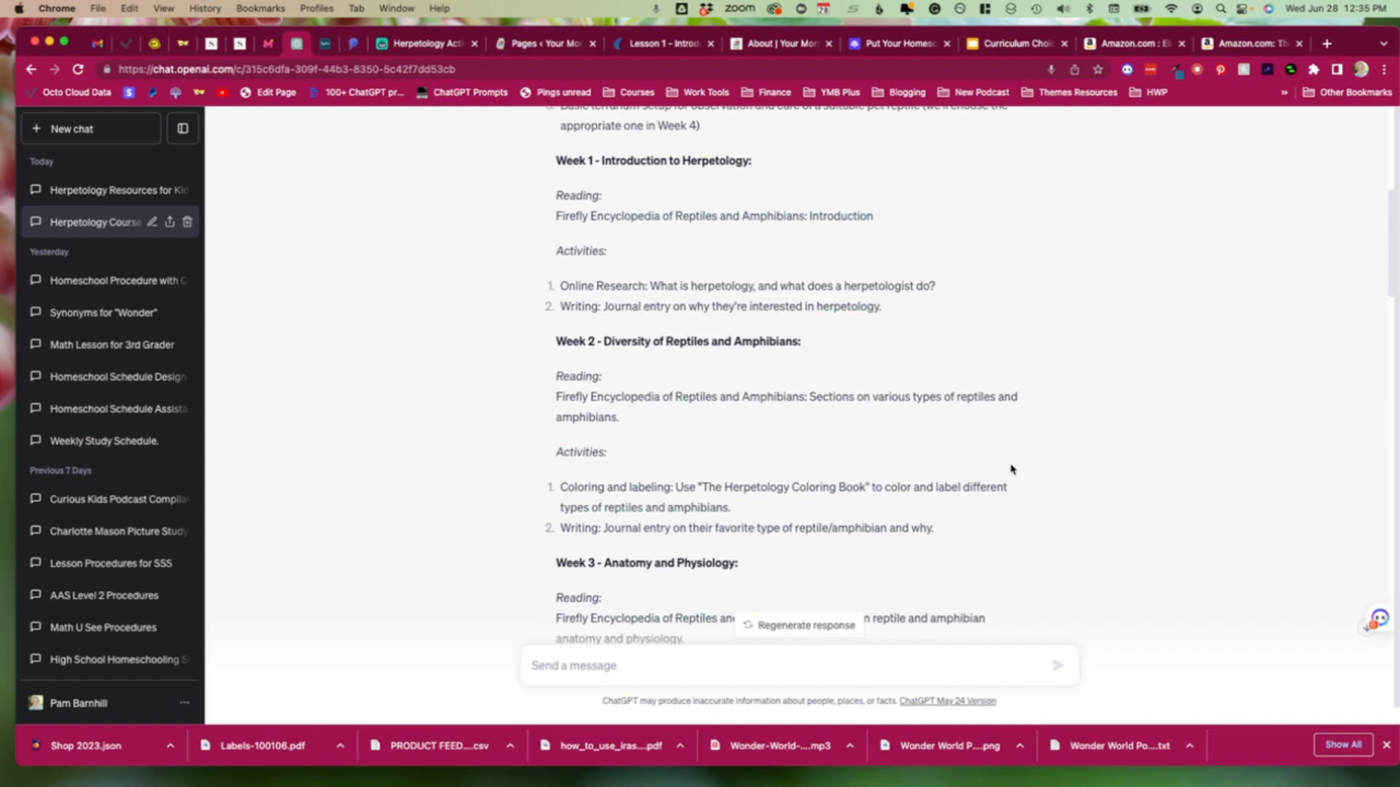
{"action": "scroll", "scroll_direction": "down", "scroll_amount": 3}
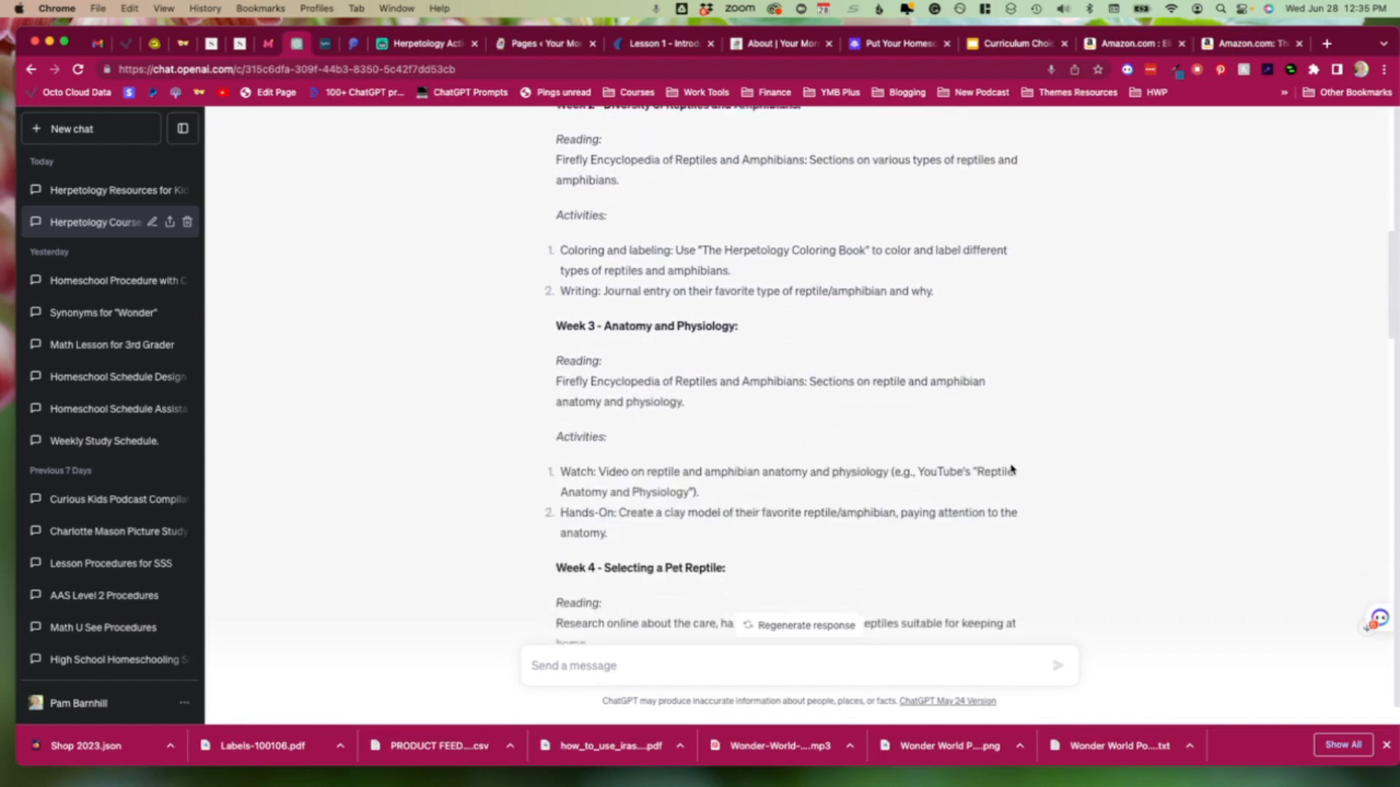
{"action": "scroll", "scroll_direction": "down", "scroll_amount": 3}
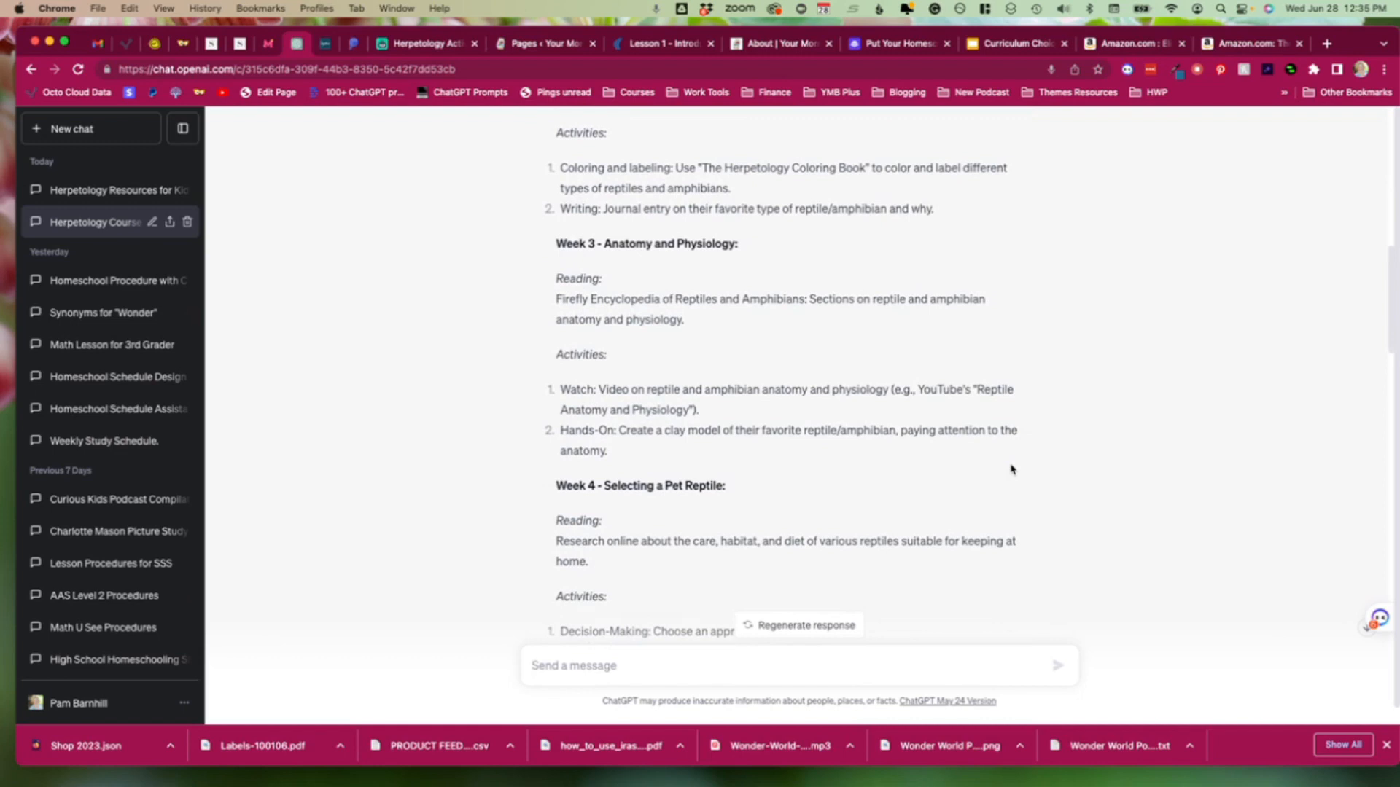
{"action": "scroll", "scroll_direction": "down", "scroll_amount": 3}
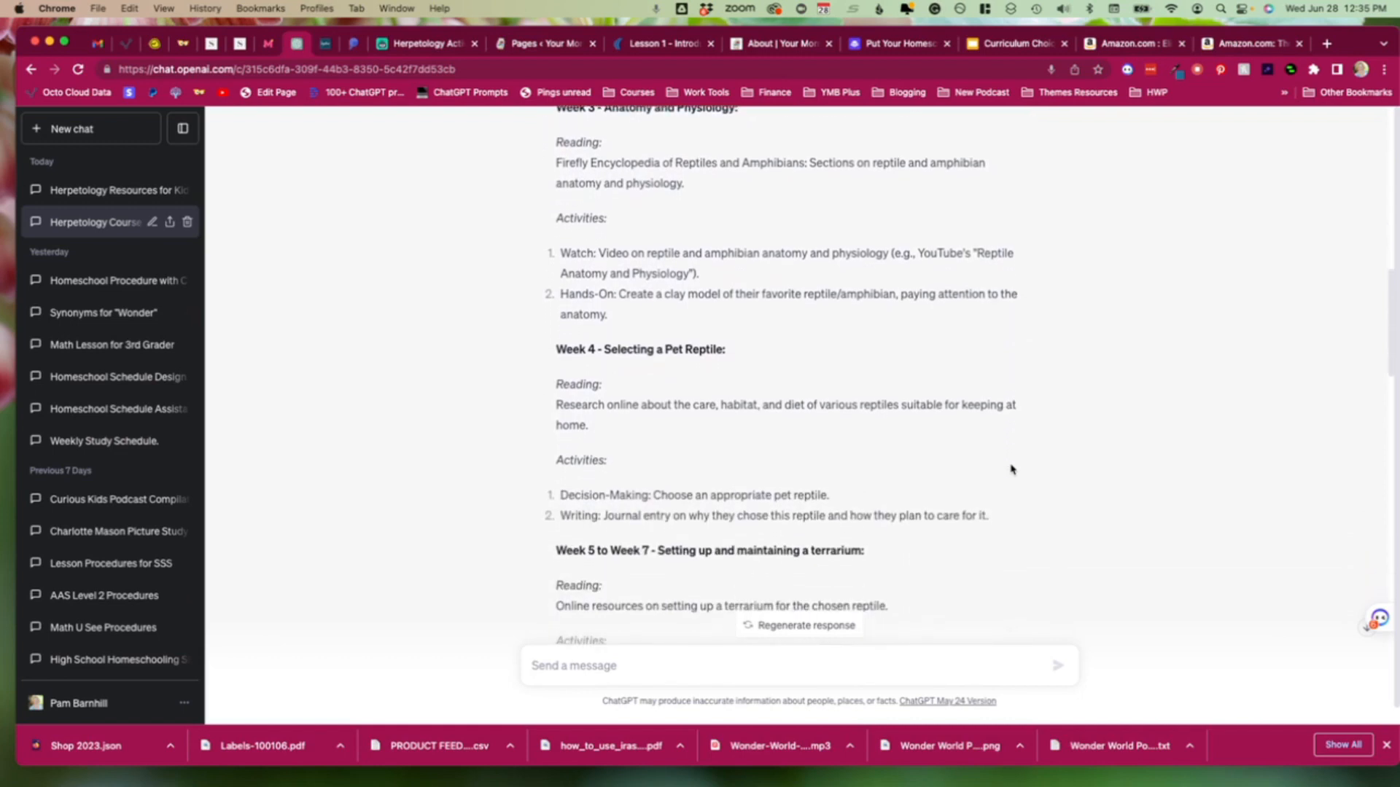
{"action": "mouse_move", "coordinate": [740, 371]}
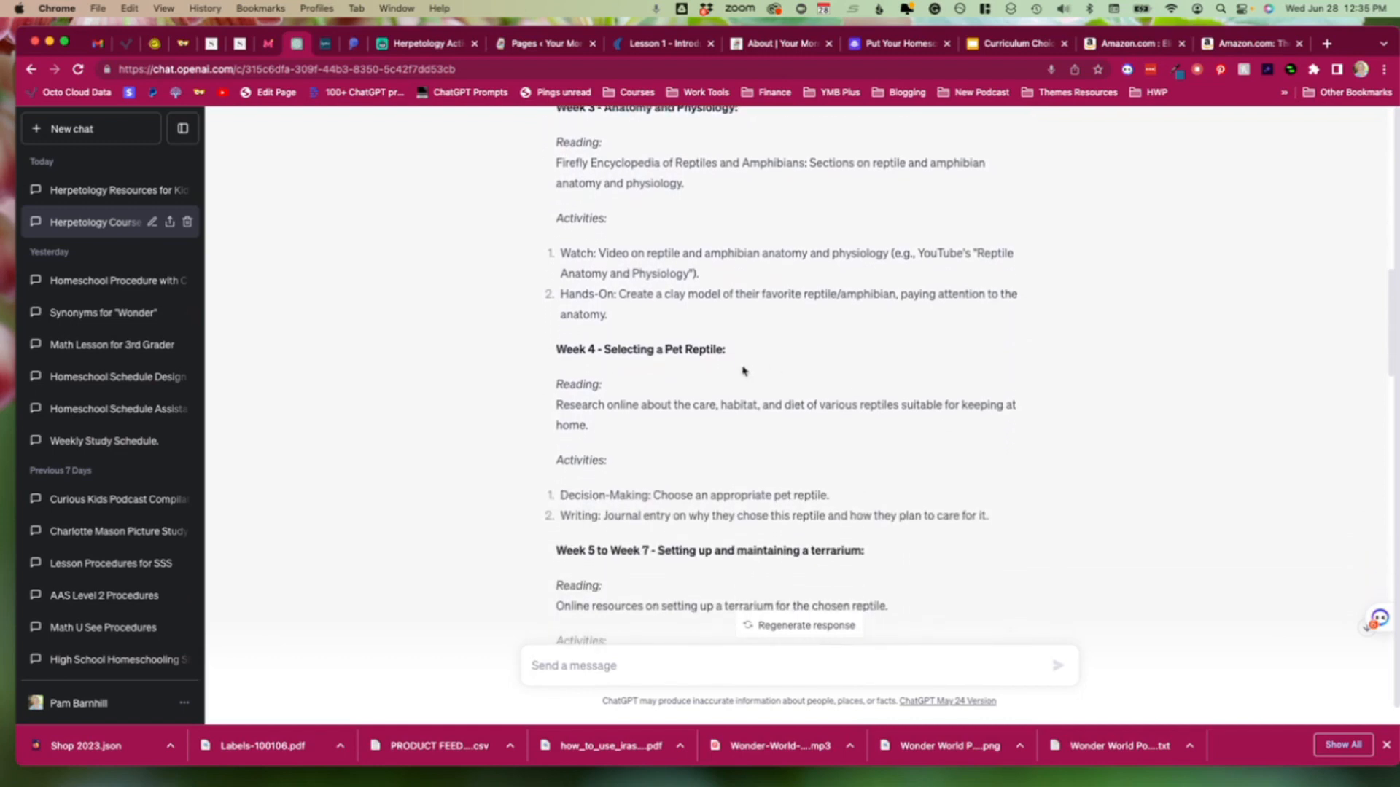
{"action": "scroll", "scroll_direction": "down", "scroll_amount": 3}
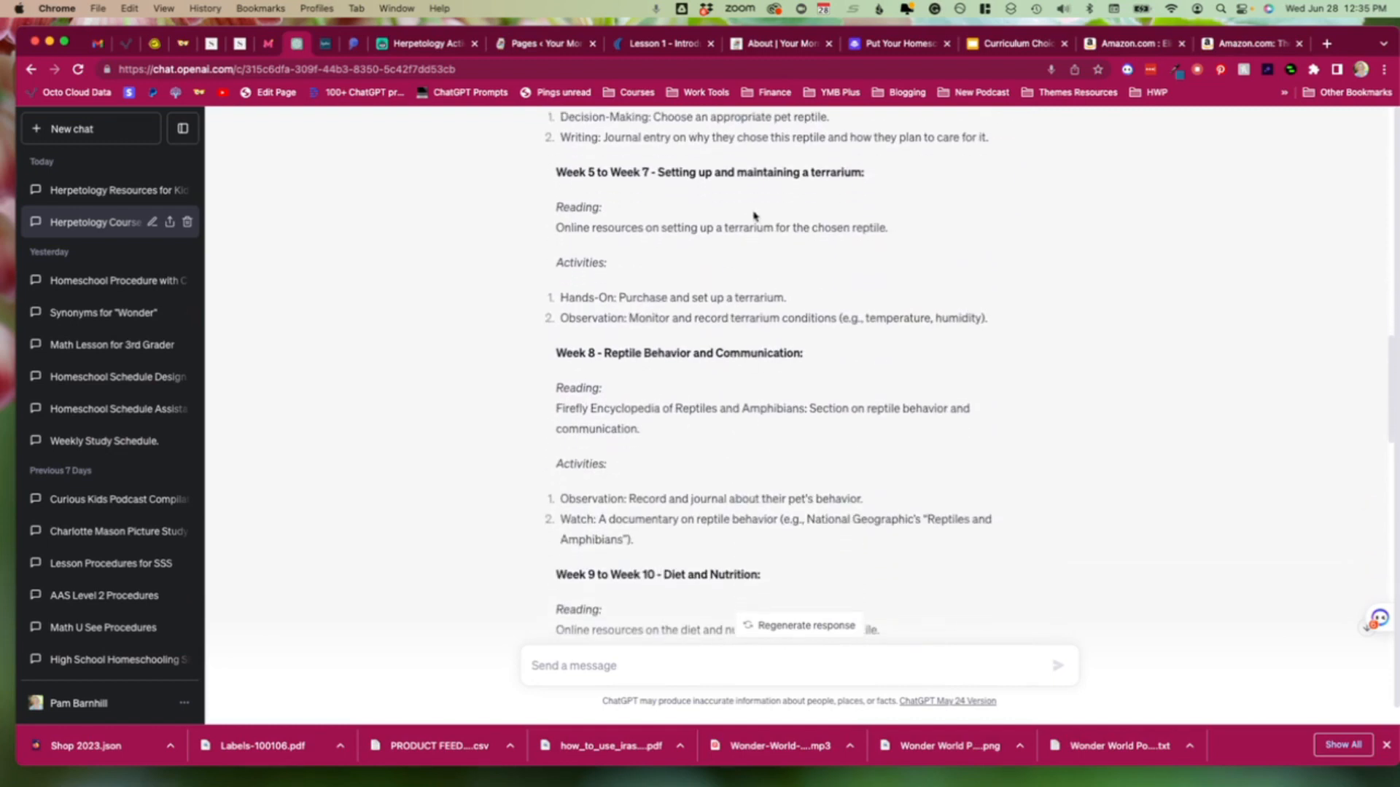
{"action": "mouse_move", "coordinate": [688, 257]}
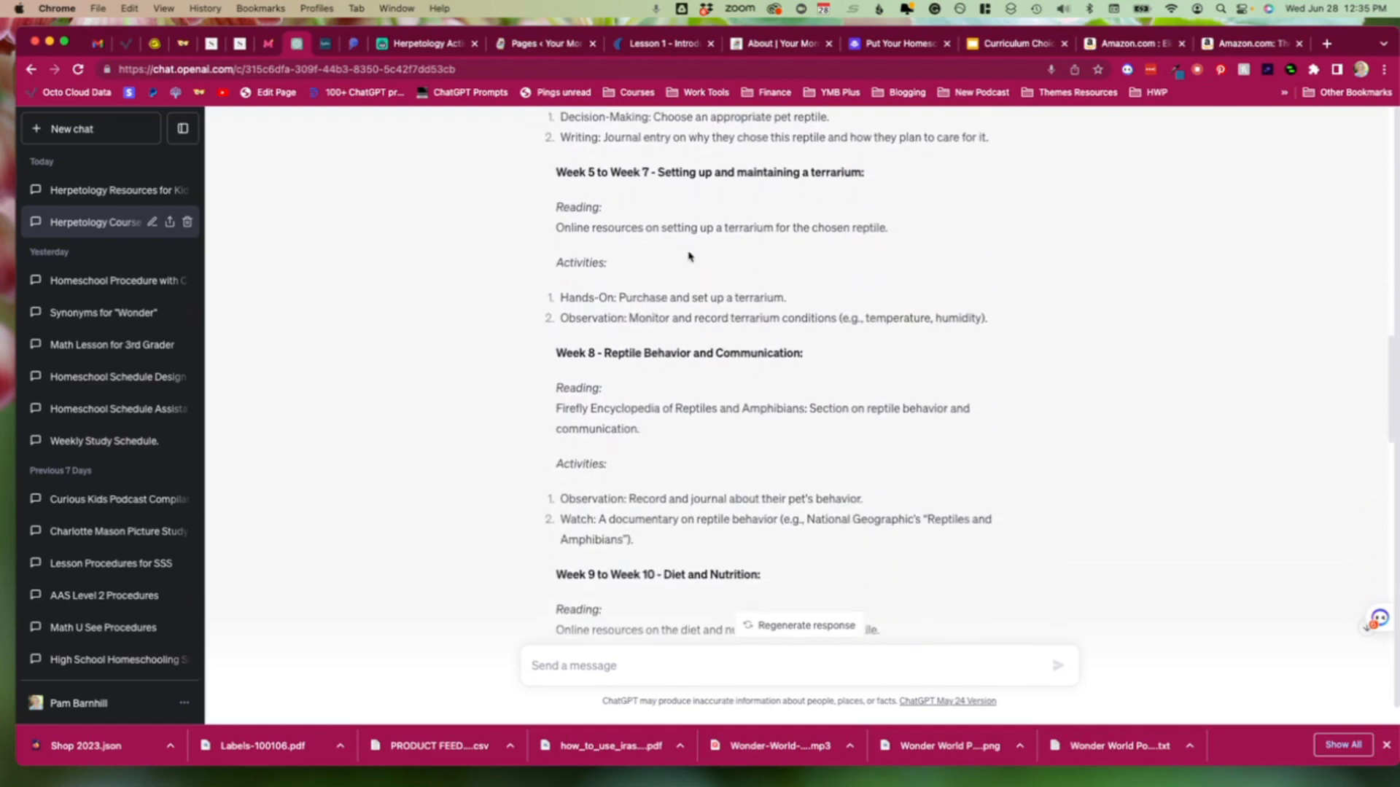
{"action": "scroll", "scroll_direction": "down", "scroll_amount": 3}
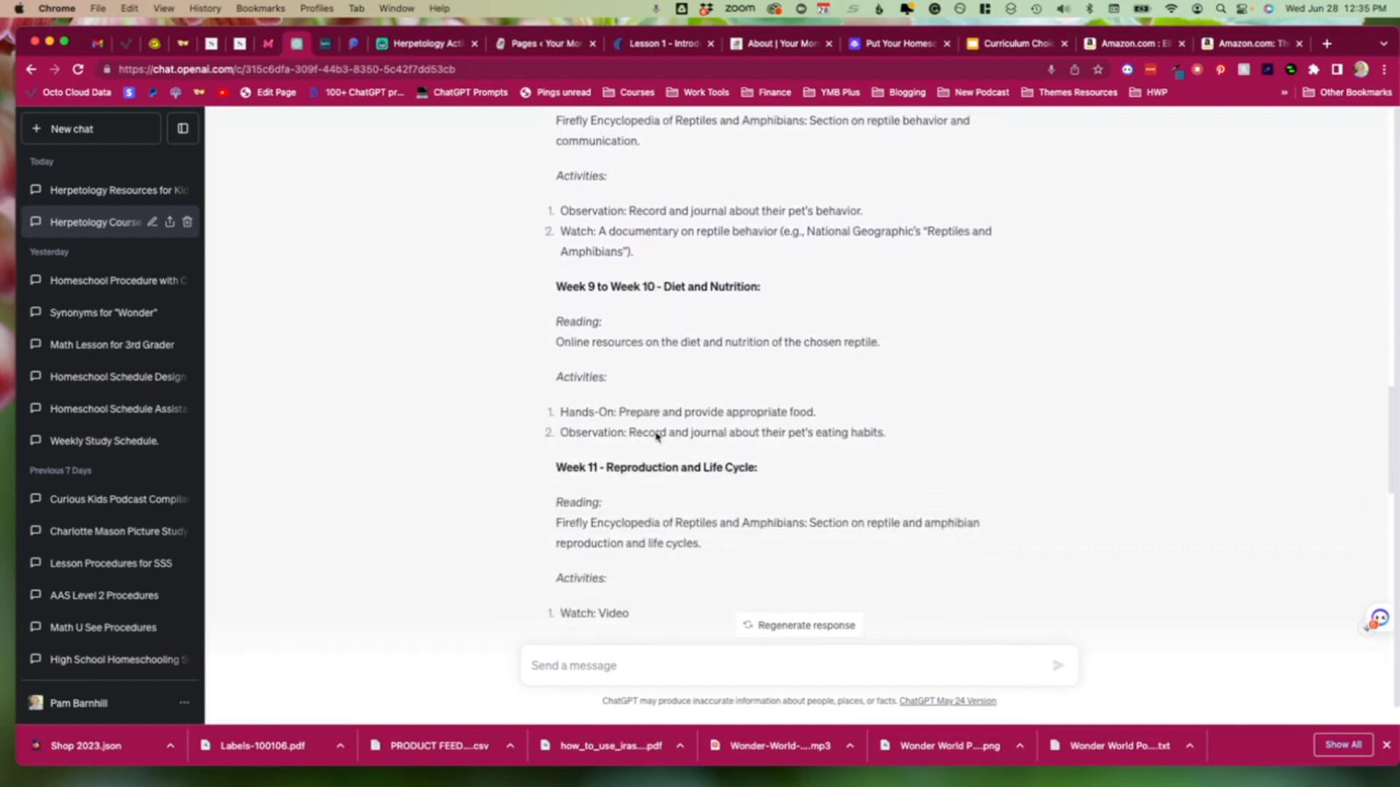
{"action": "scroll", "scroll_direction": "down", "scroll_amount": 3}
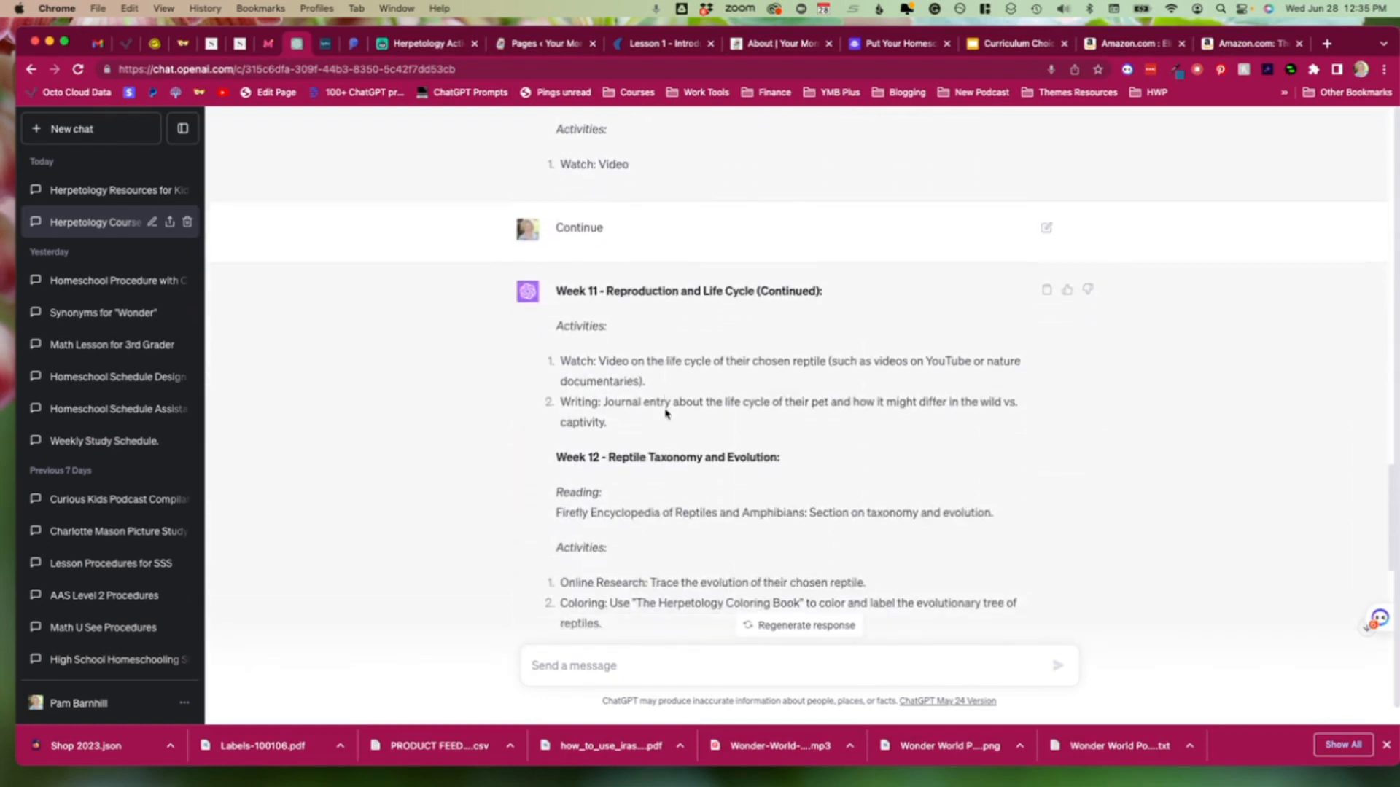
{"action": "scroll", "scroll_direction": "down", "scroll_amount": 3}
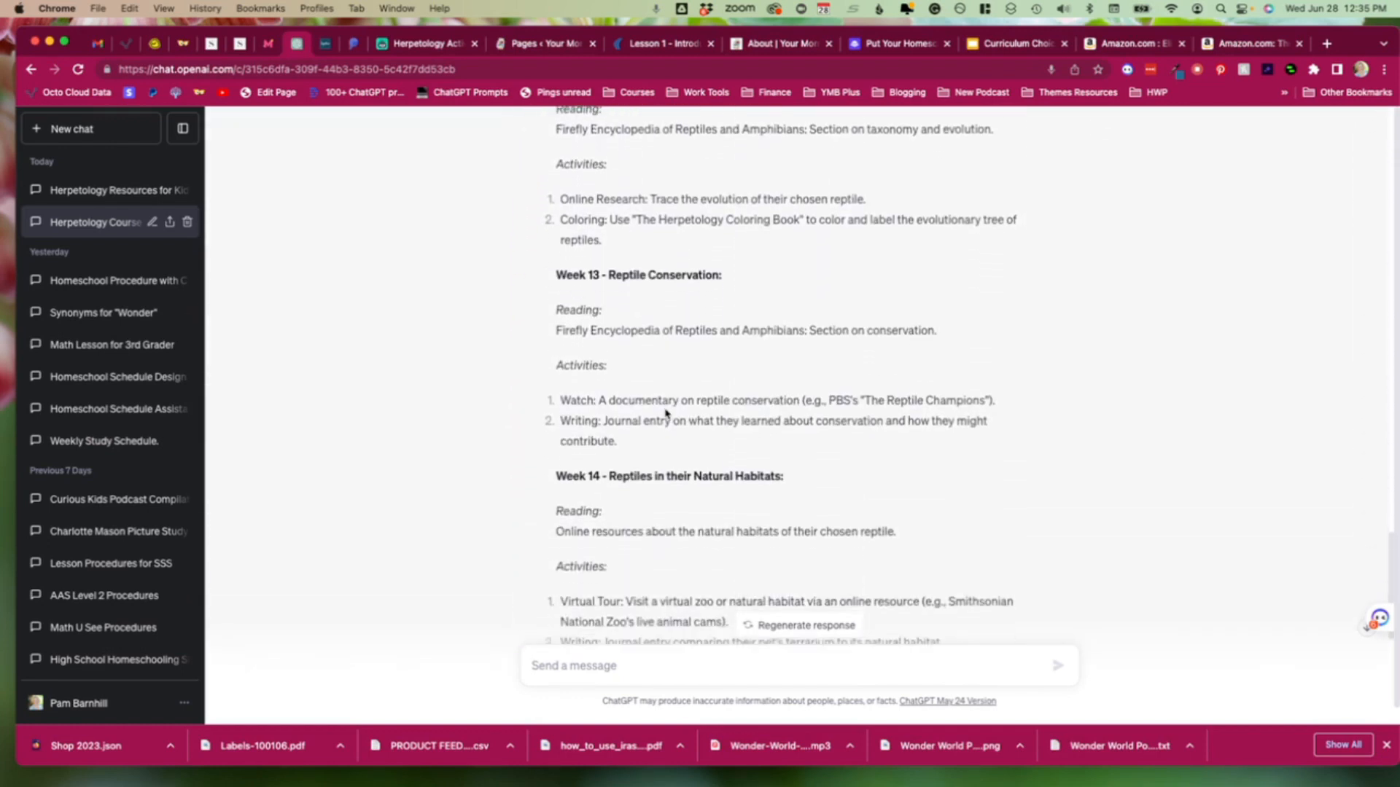
{"action": "scroll", "scroll_direction": "down", "scroll_amount": 3}
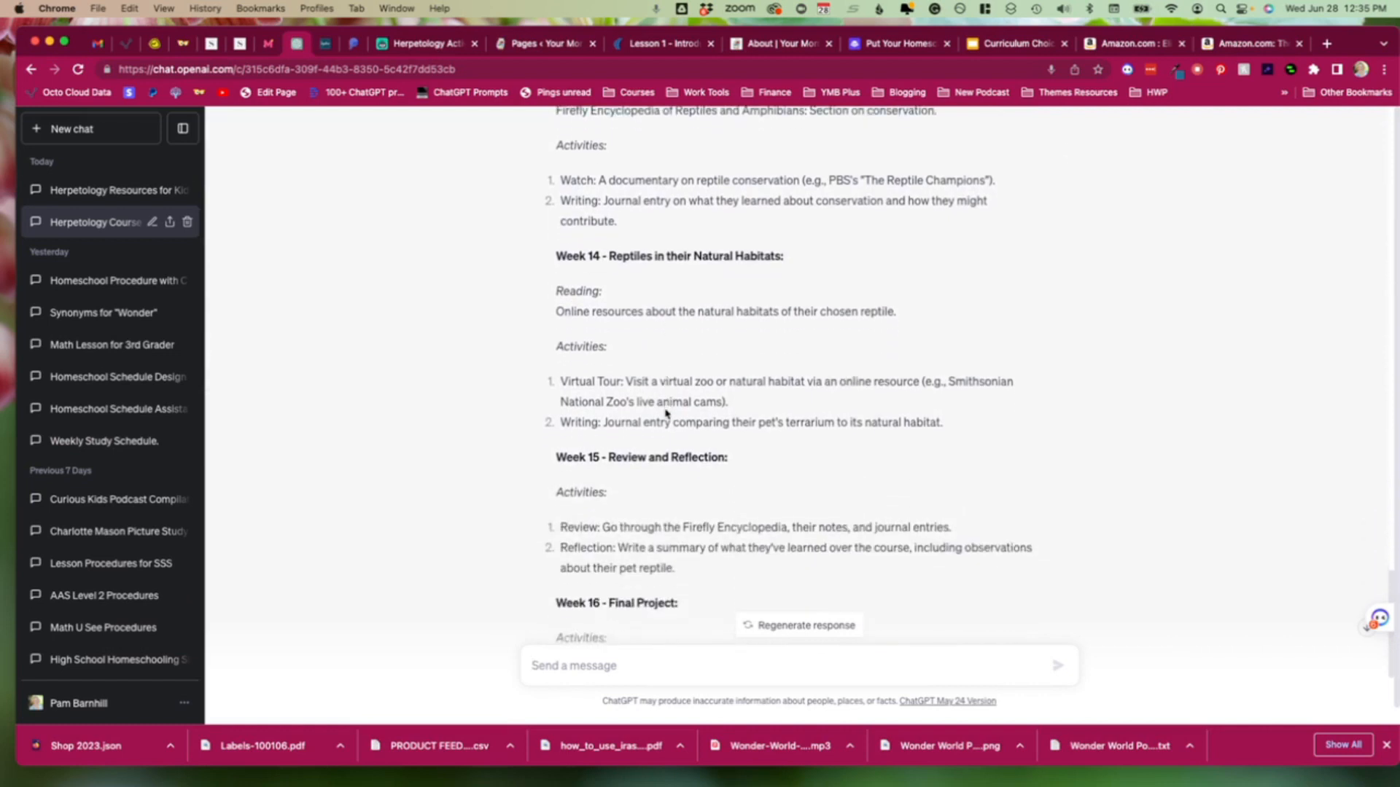
{"action": "scroll", "scroll_direction": "down", "scroll_amount": 3}
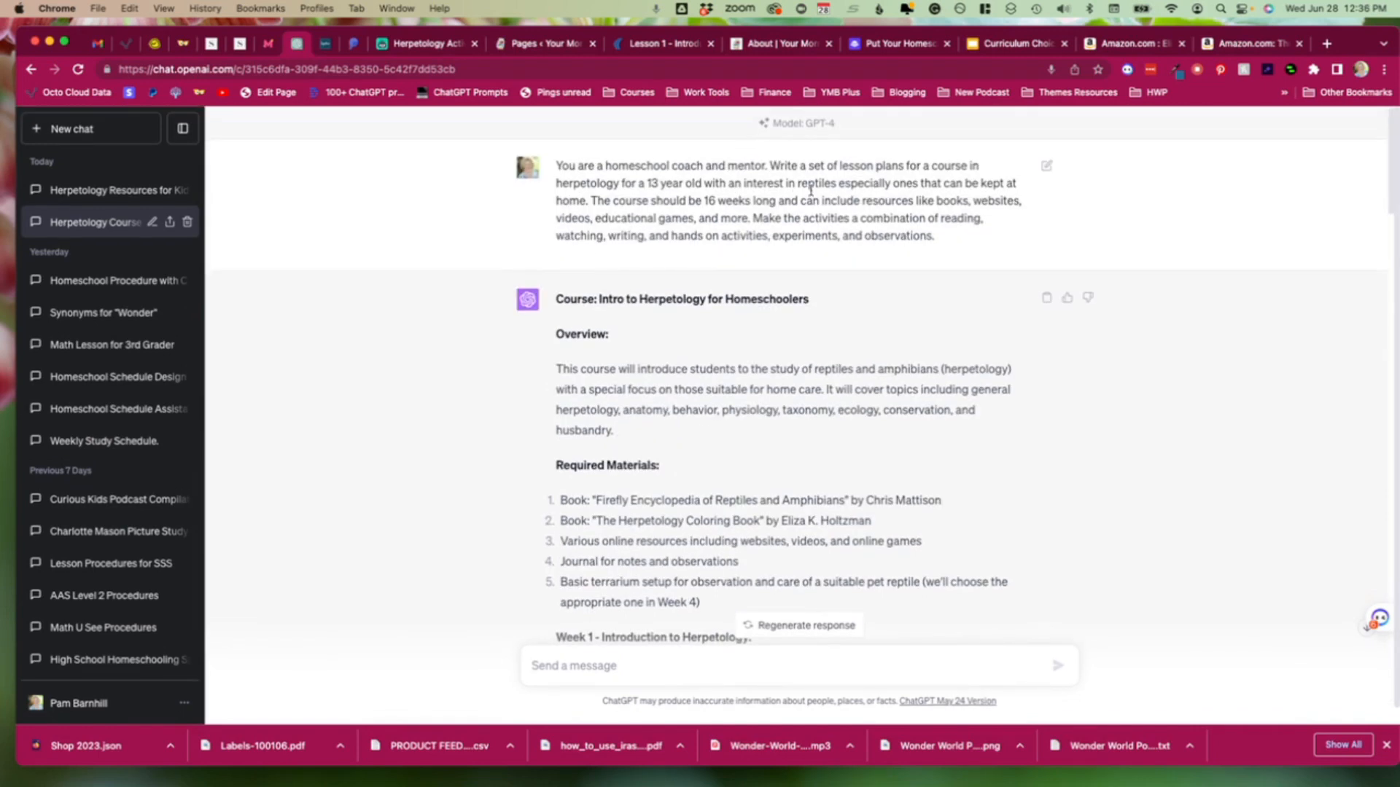
In a new chat, send the prompt revised to US Geography, age 7, 28 weeks, no reptile phrase.
{"action": "left_click_drag", "start_coordinate": [556, 165], "coordinate": [934, 236]}
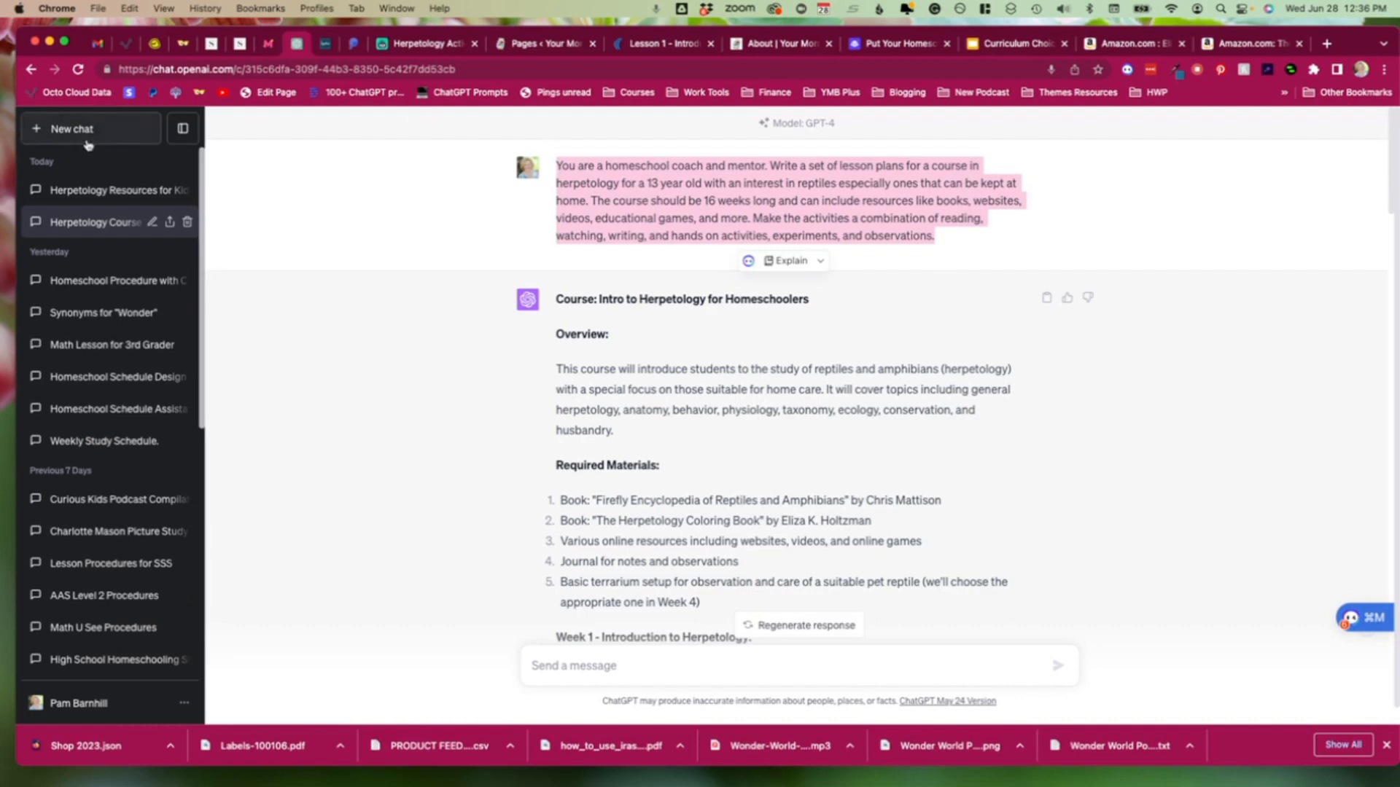
{"action": "left_click", "coordinate": [72, 128]}
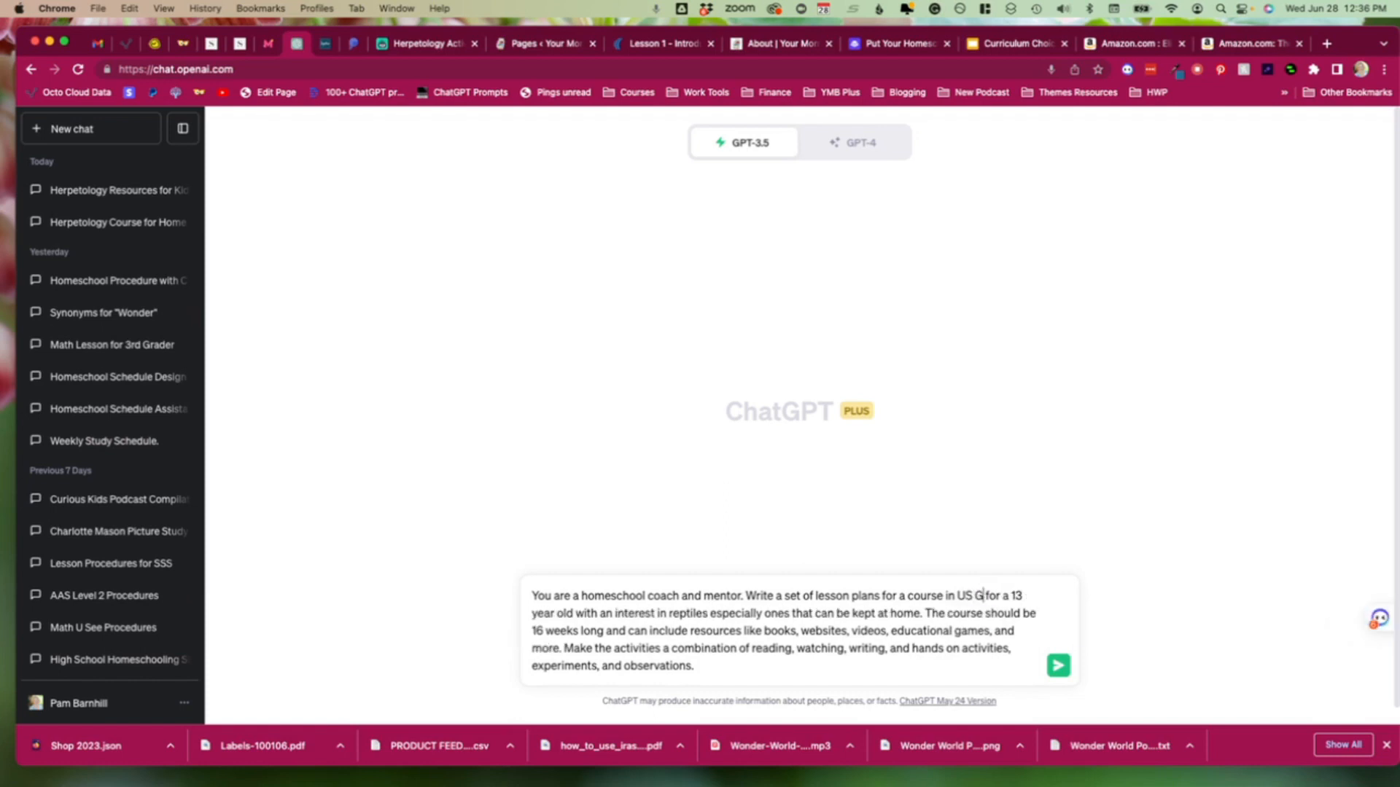
{"action": "type", "text": "eography"}
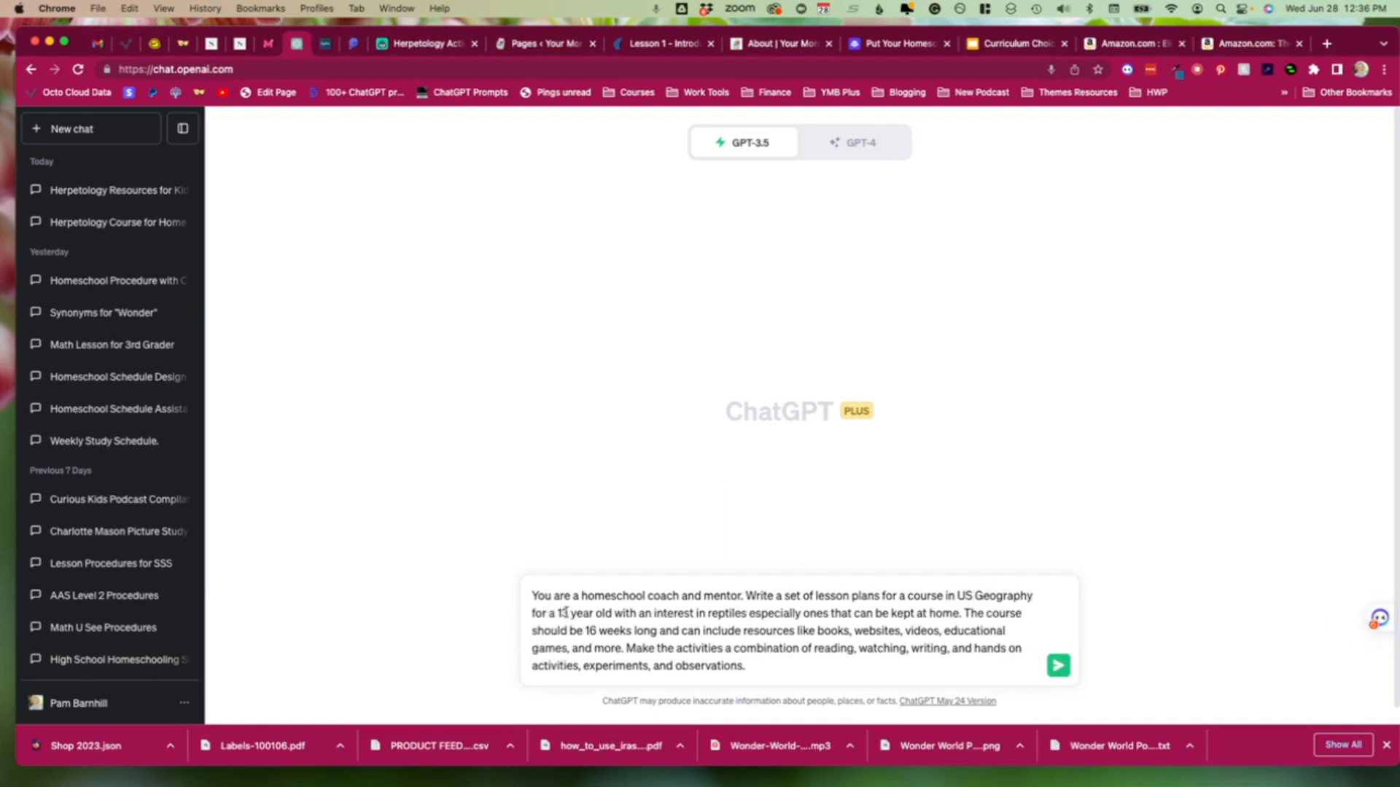
{"action": "double_click", "coordinate": [562, 613]}
{"action": "type", "text": "7"}
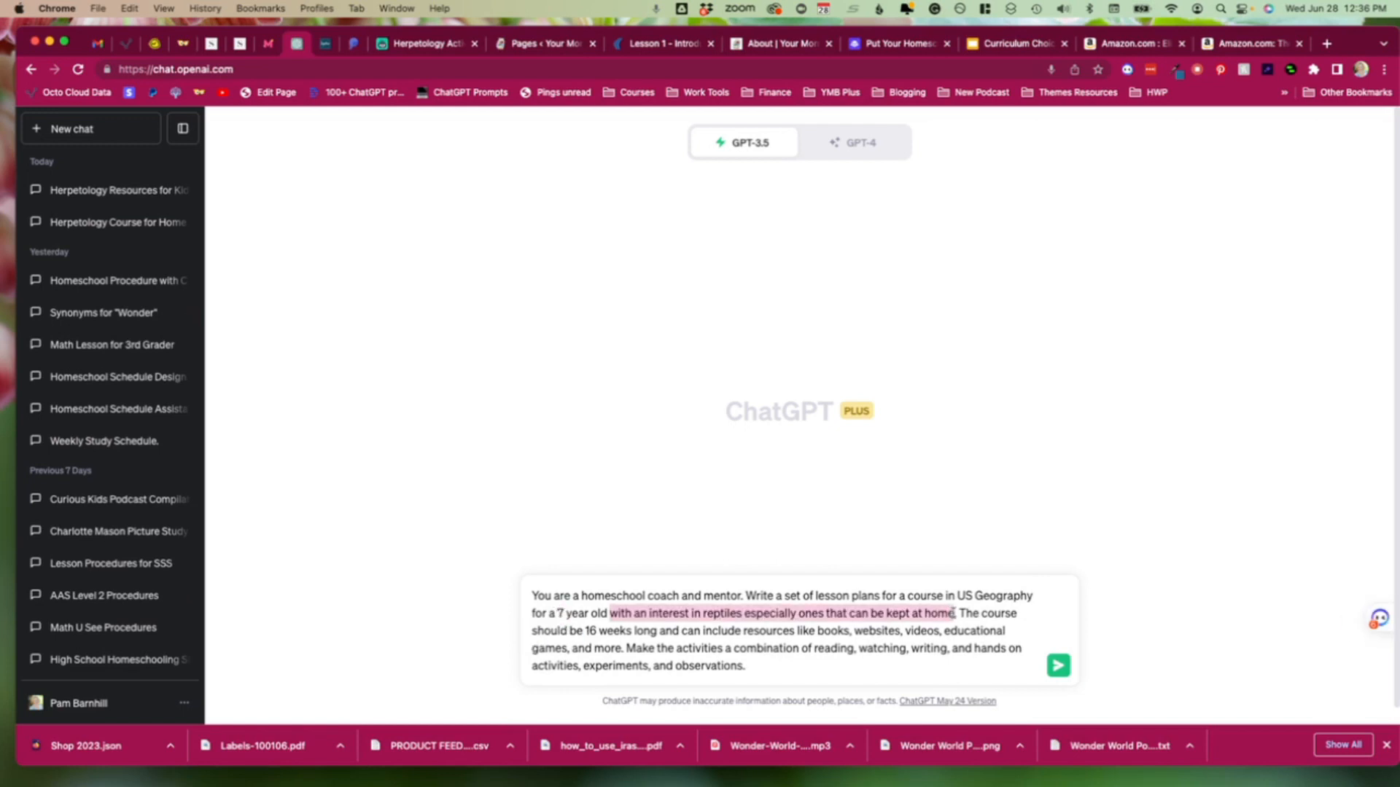
{"action": "key", "text": "Delete"}
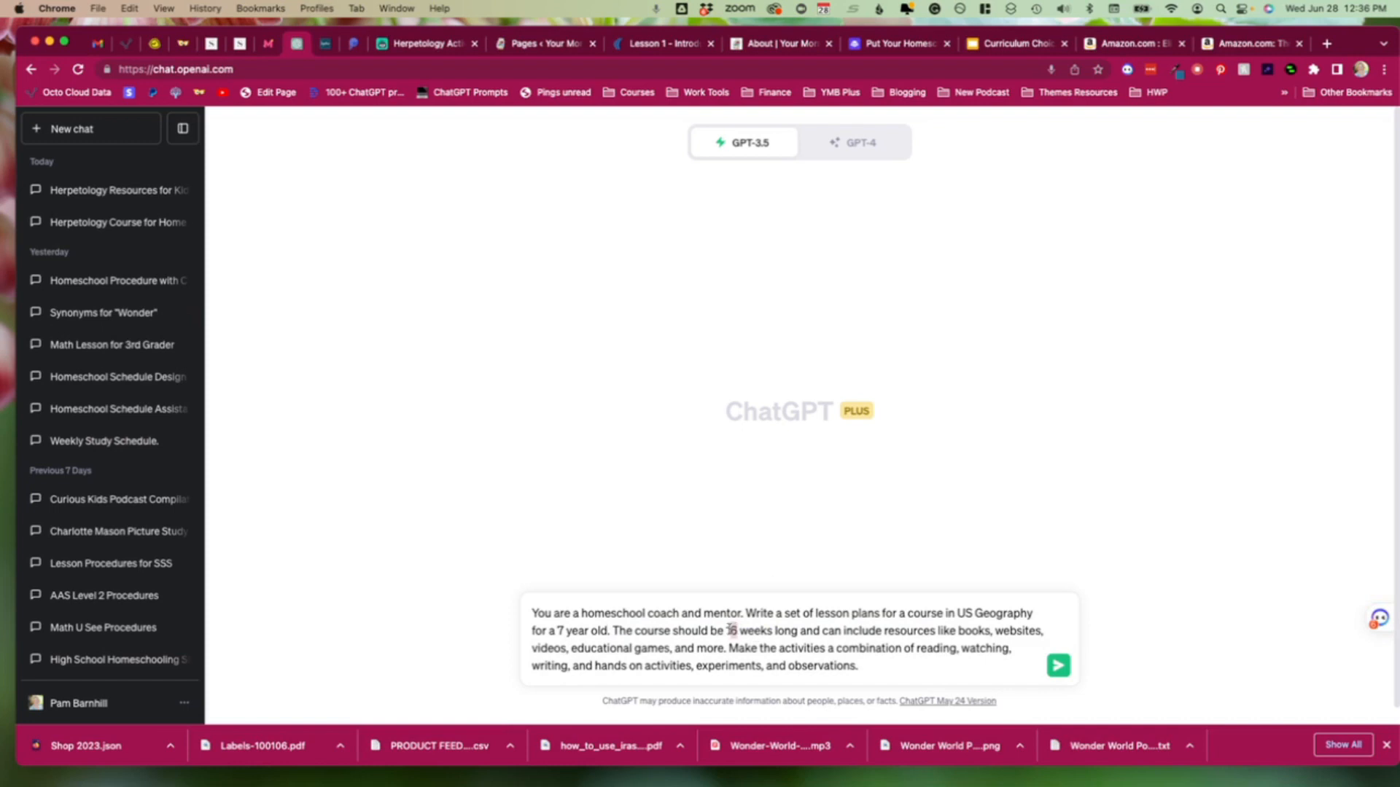
{"action": "type", "text": "28"}
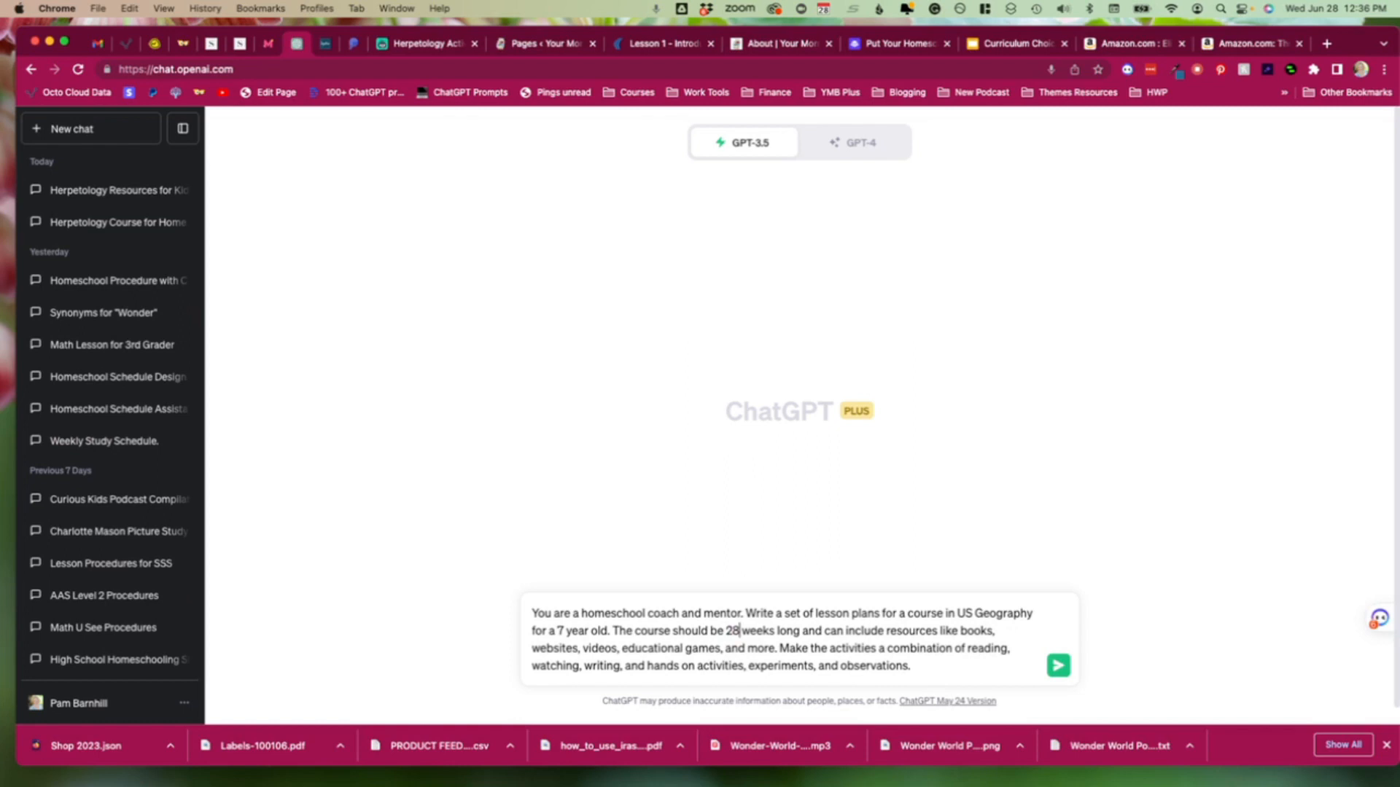
{"action": "left_click", "coordinate": [1058, 665]}
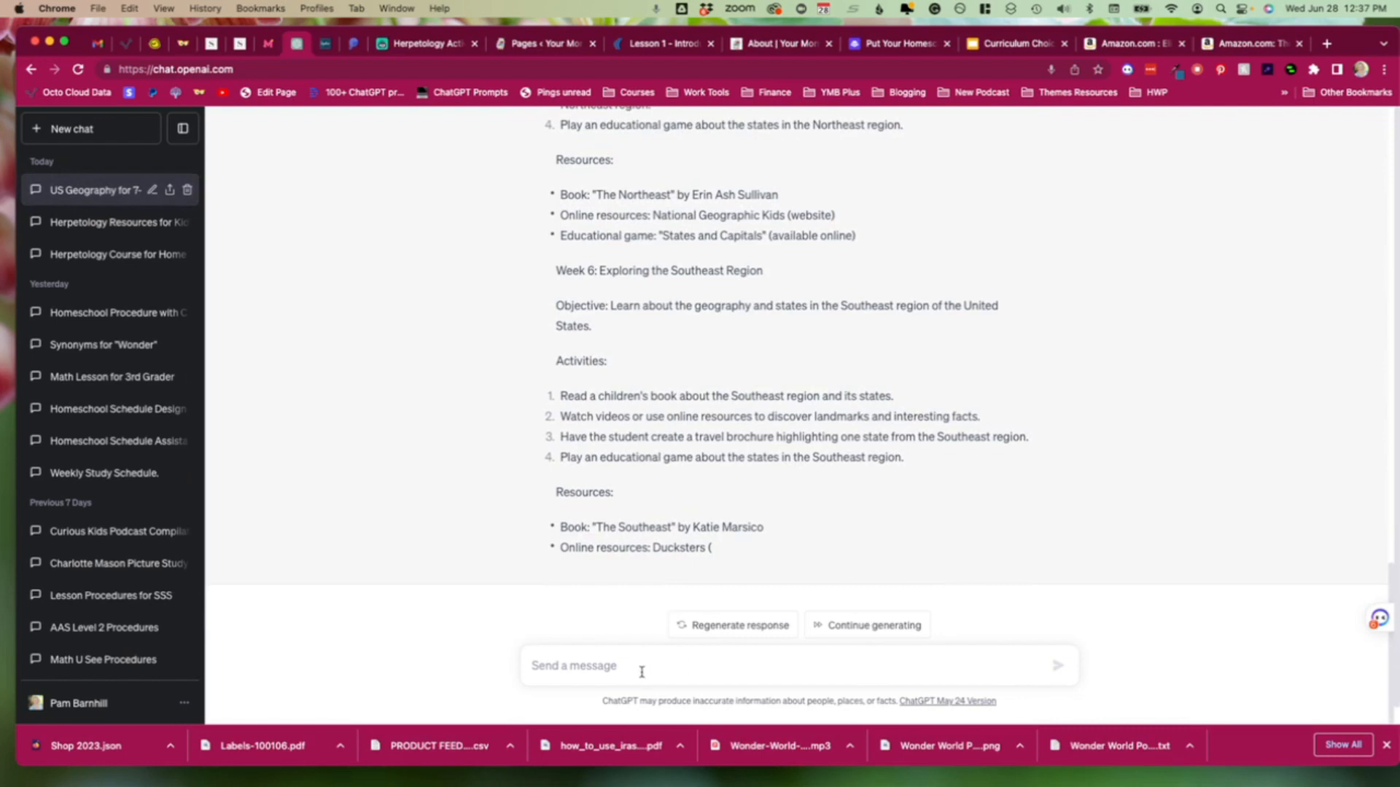
Send 'Continue' and scroll through Weeks 7–9 covering the Midwest, Southwest and West.
{"action": "type", "text": "Cot"}
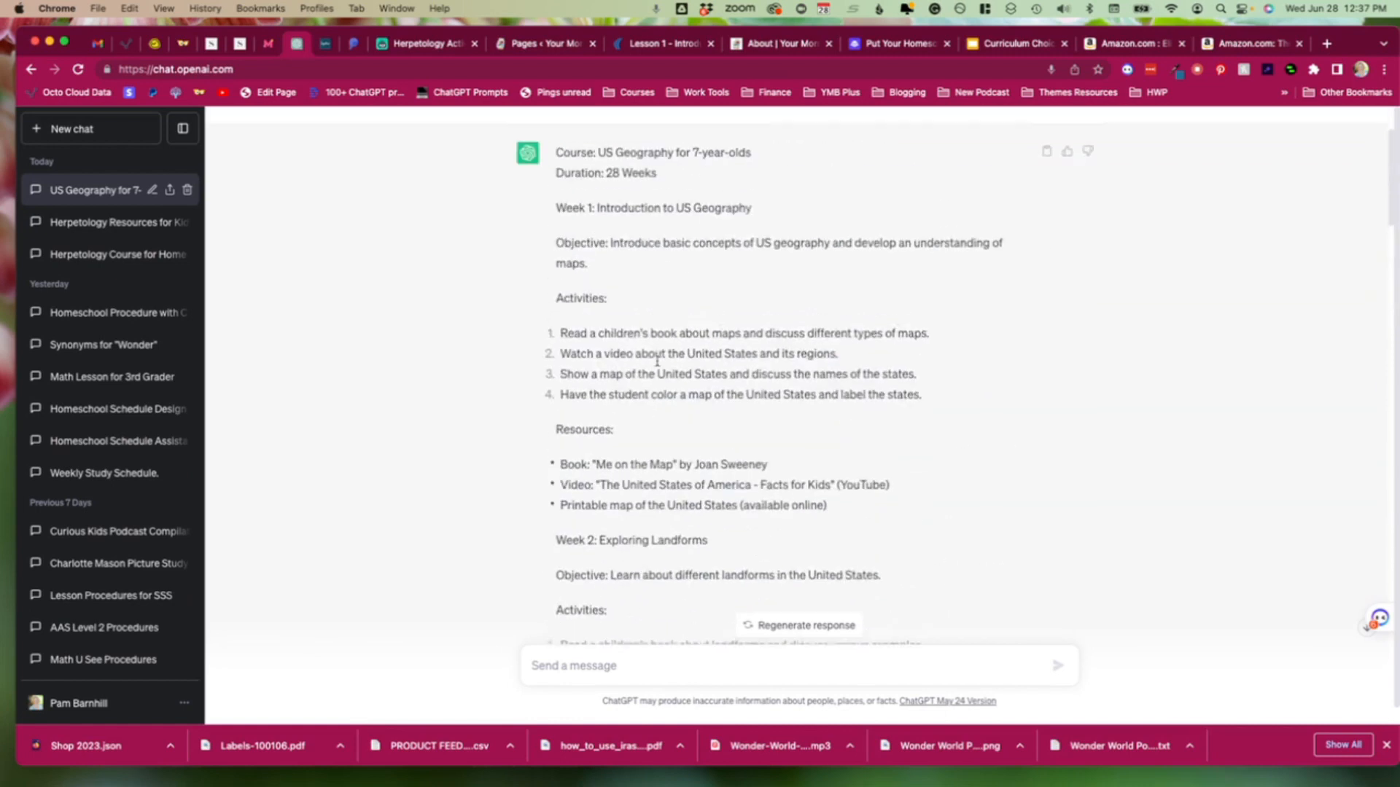
{"action": "scroll", "scroll_direction": "down", "scroll_amount": 3}
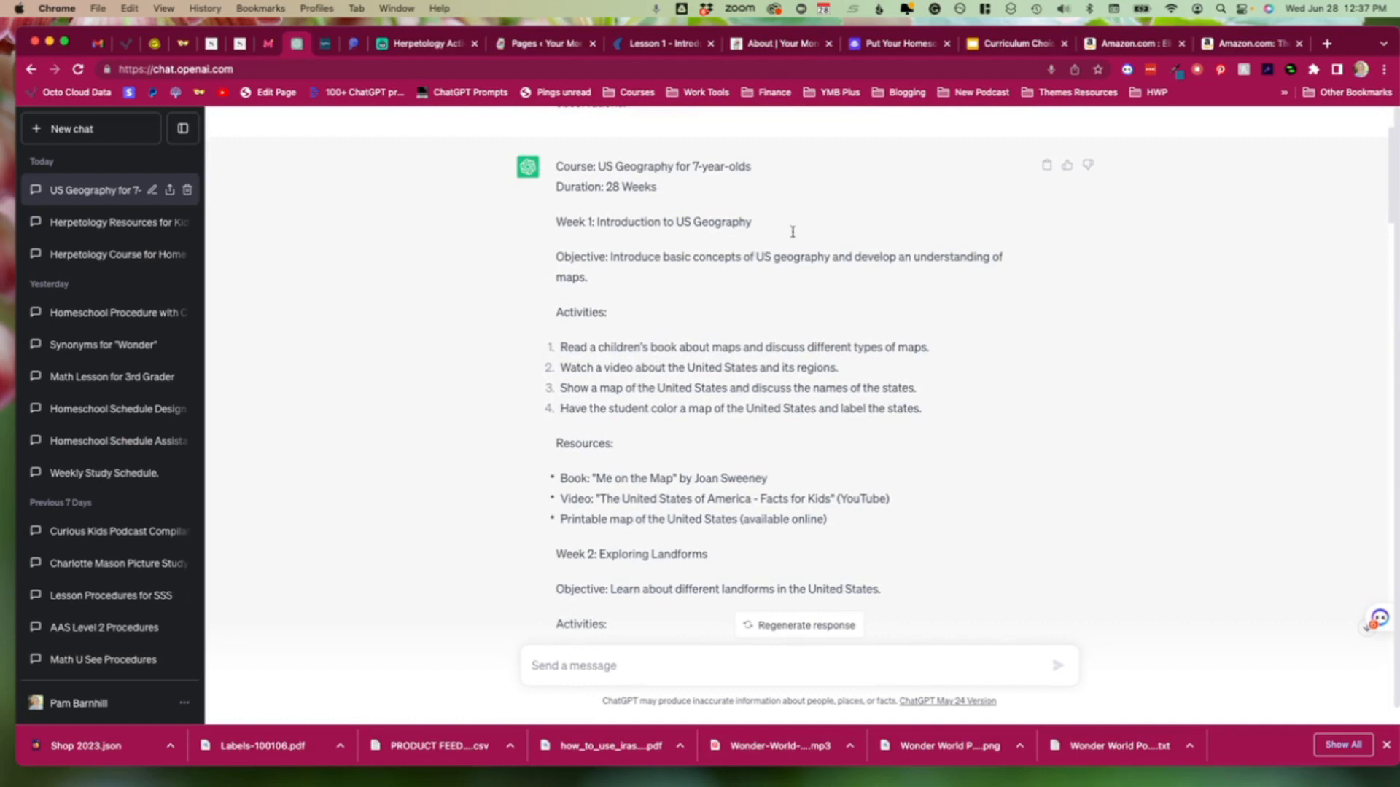
{"action": "mouse_move", "coordinate": [728, 473]}
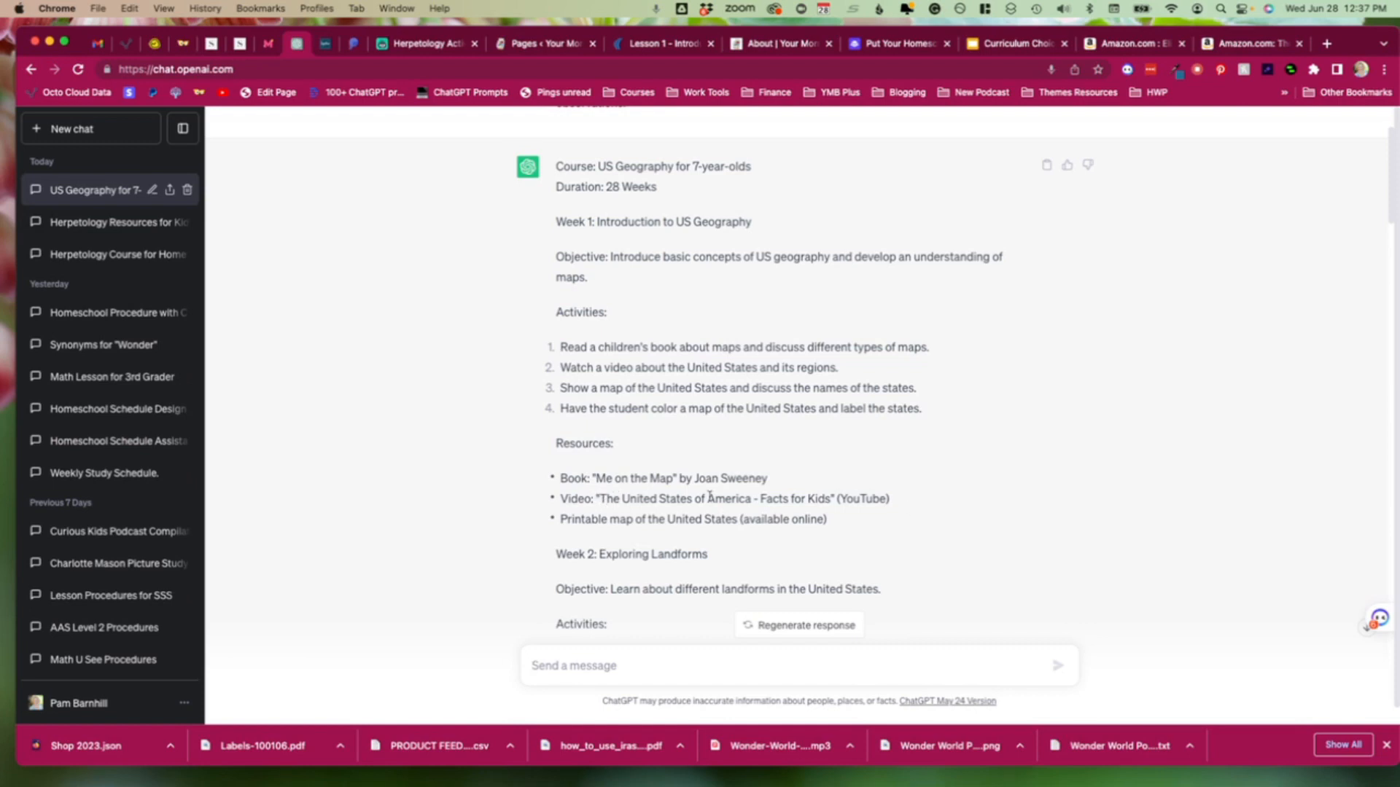
{"action": "mouse_move", "coordinate": [898, 497]}
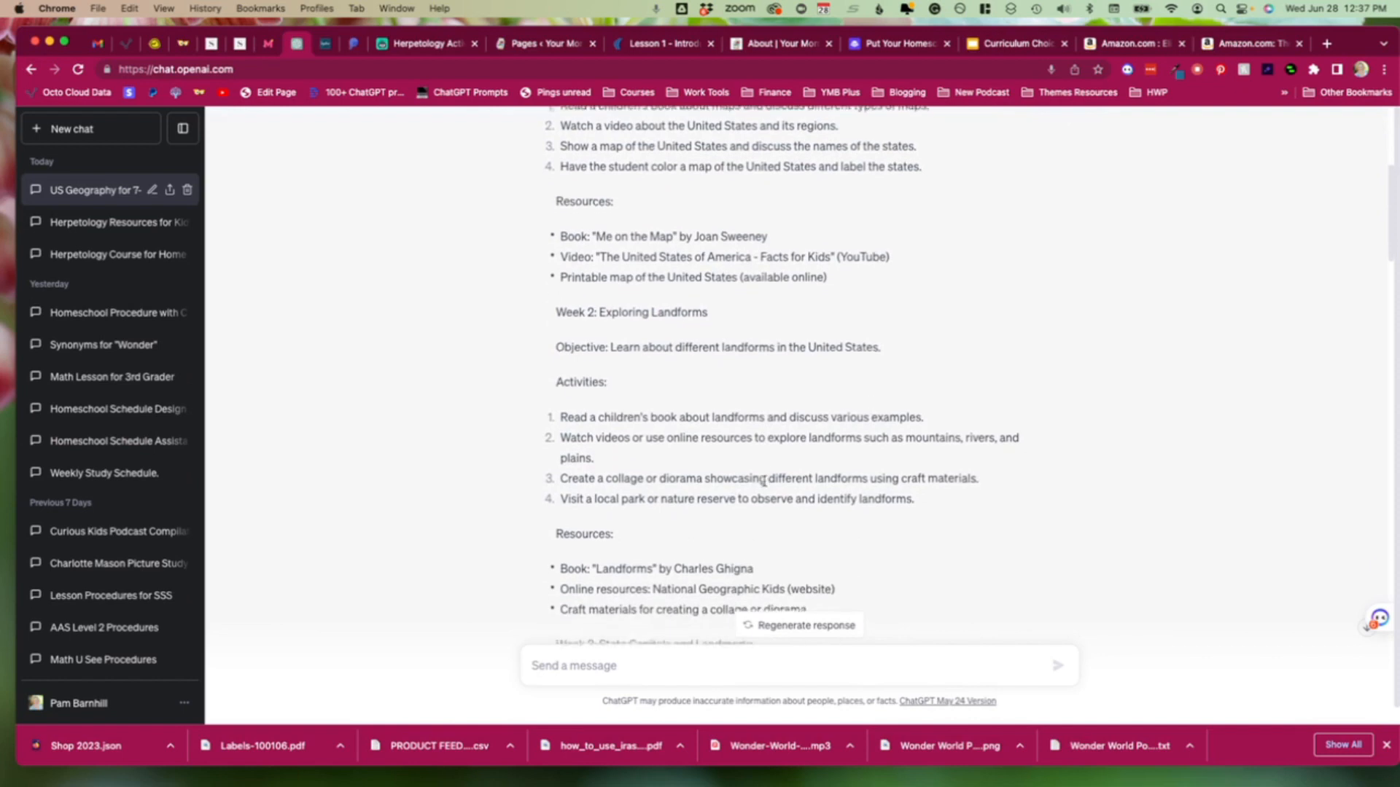
{"action": "scroll", "scroll_direction": "down", "scroll_amount": 3}
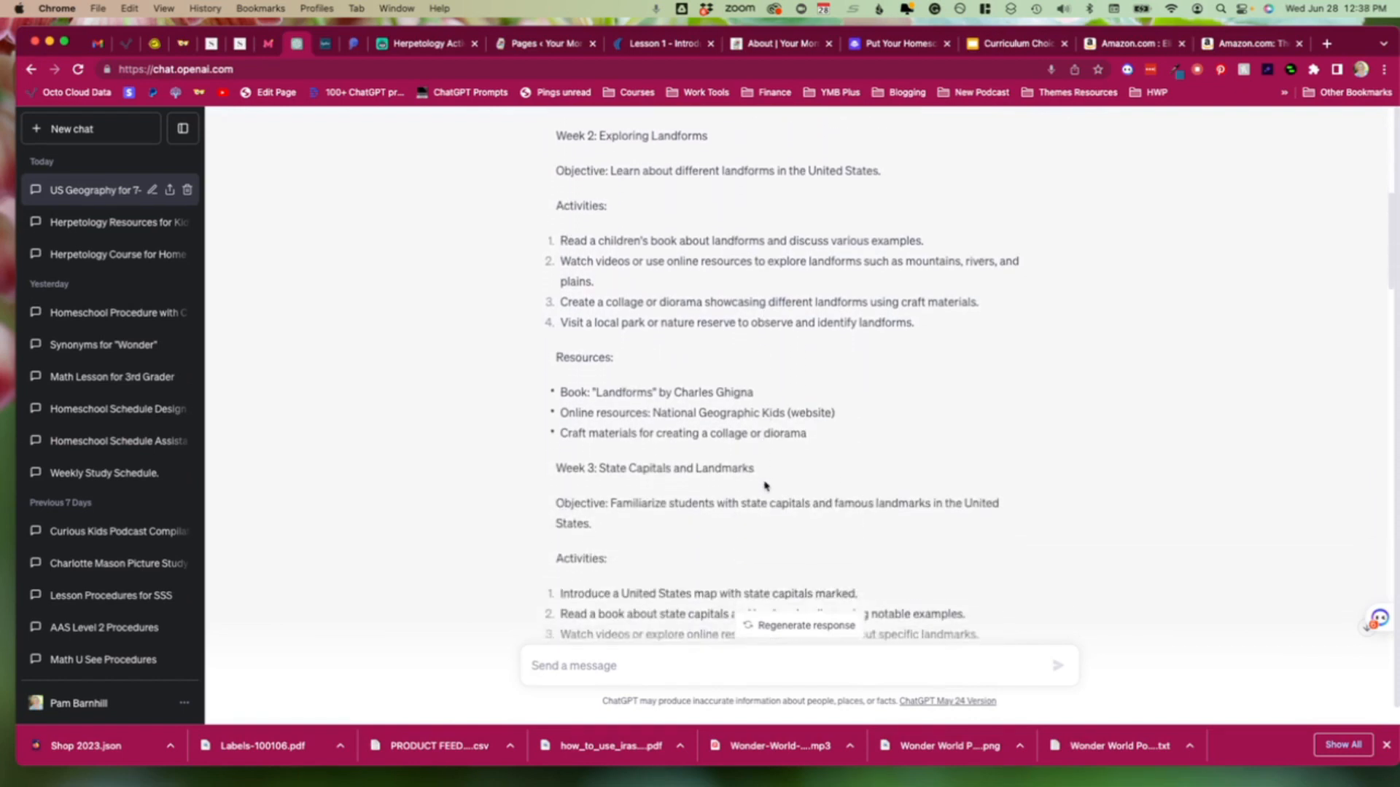
{"action": "scroll", "scroll_direction": "down", "scroll_amount": 3}
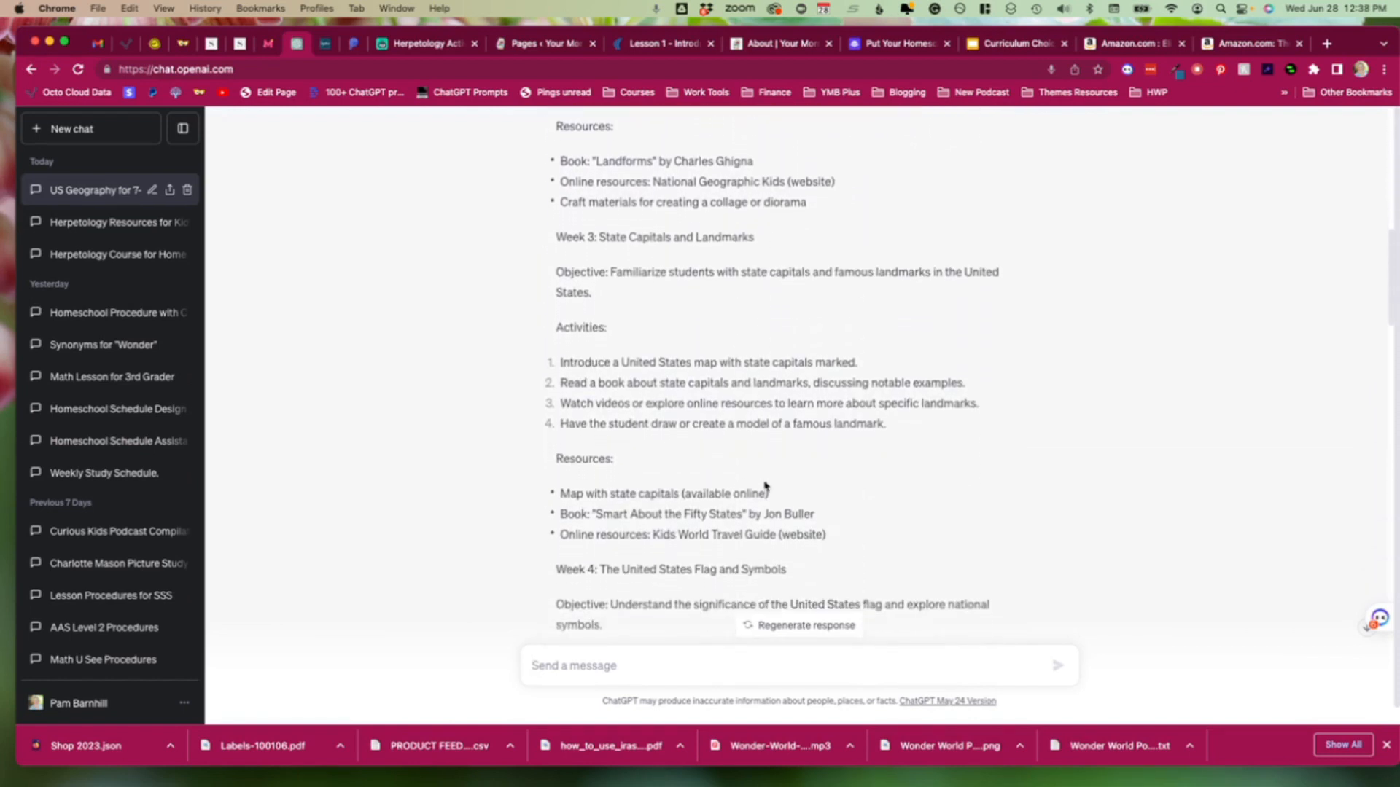
{"action": "scroll", "scroll_direction": "down", "scroll_amount": 3}
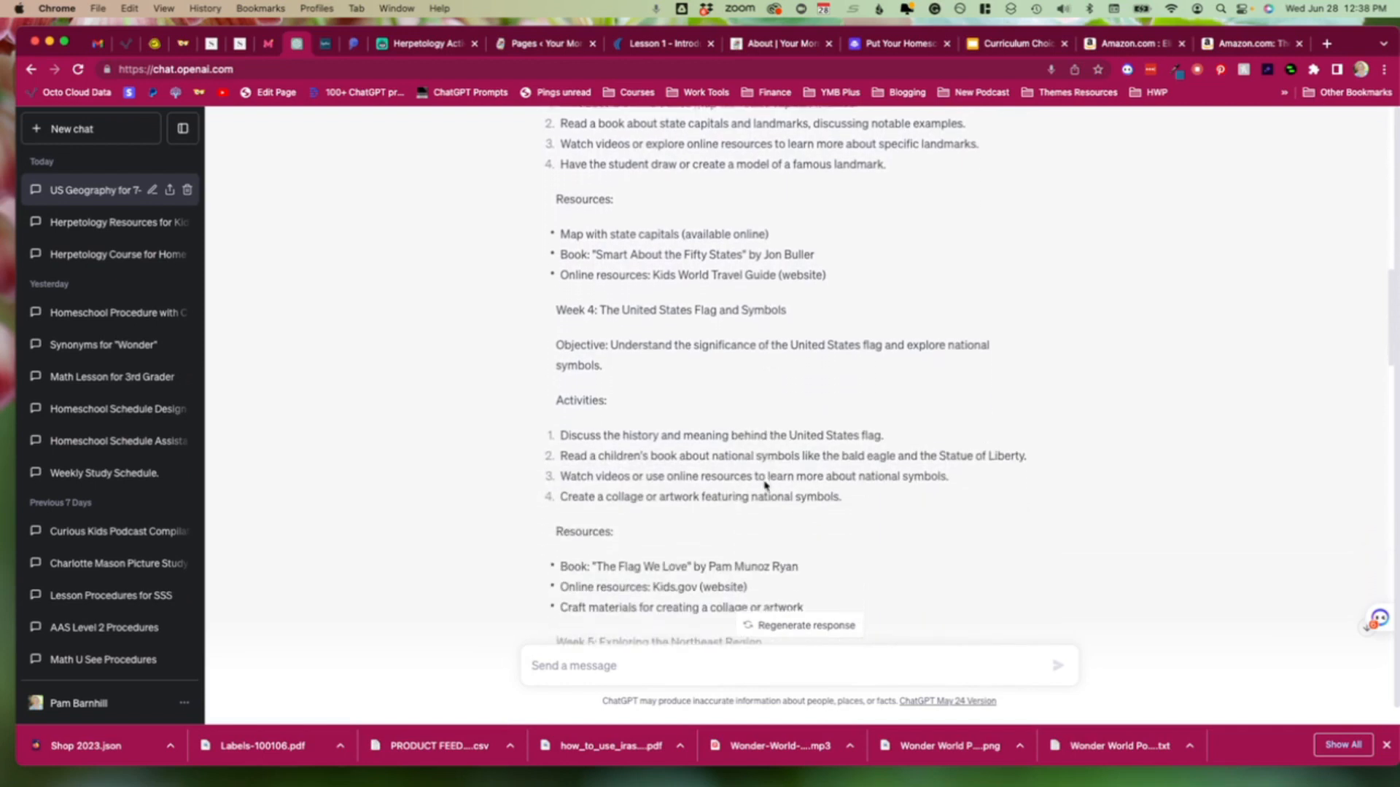
{"action": "scroll", "scroll_direction": "down", "scroll_amount": 3}
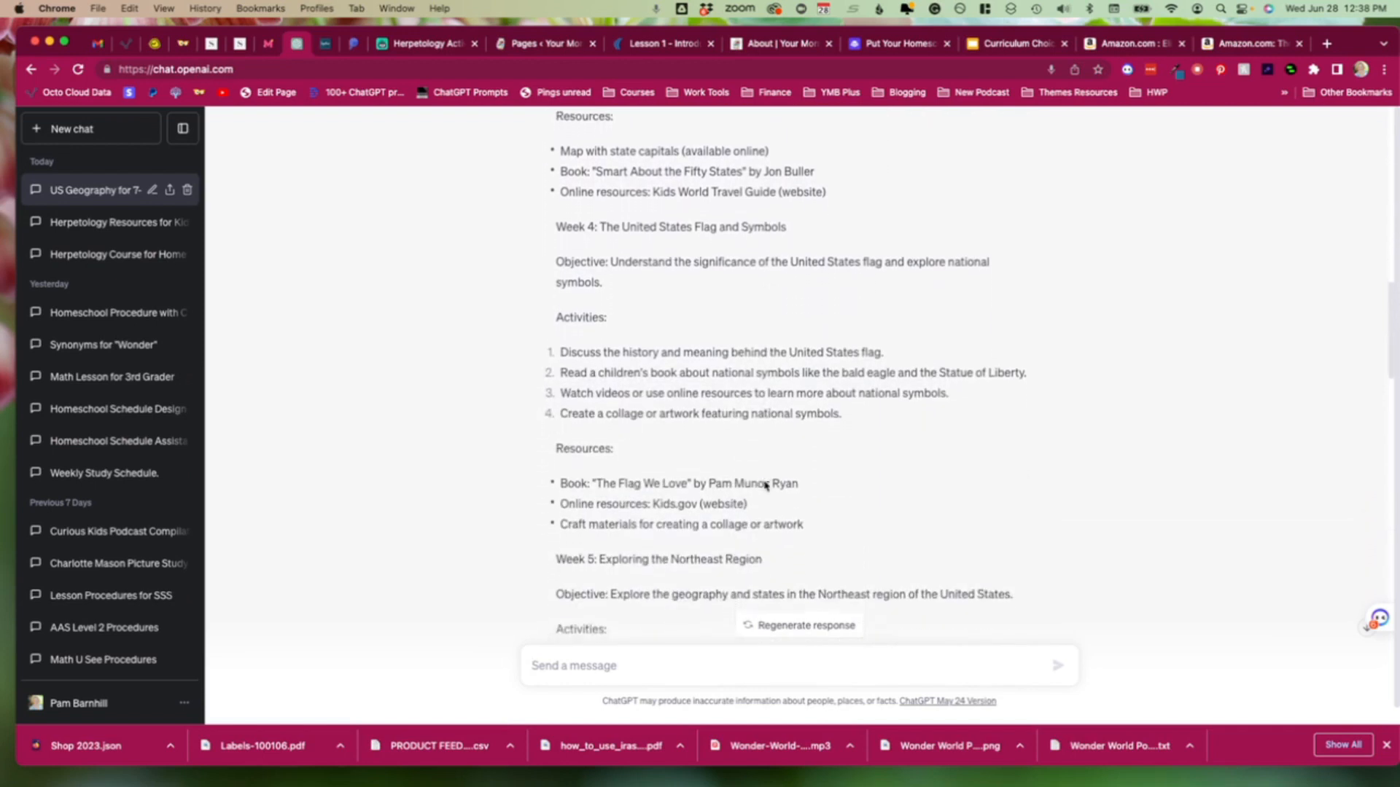
{"action": "scroll", "scroll_direction": "down", "scroll_amount": 3}
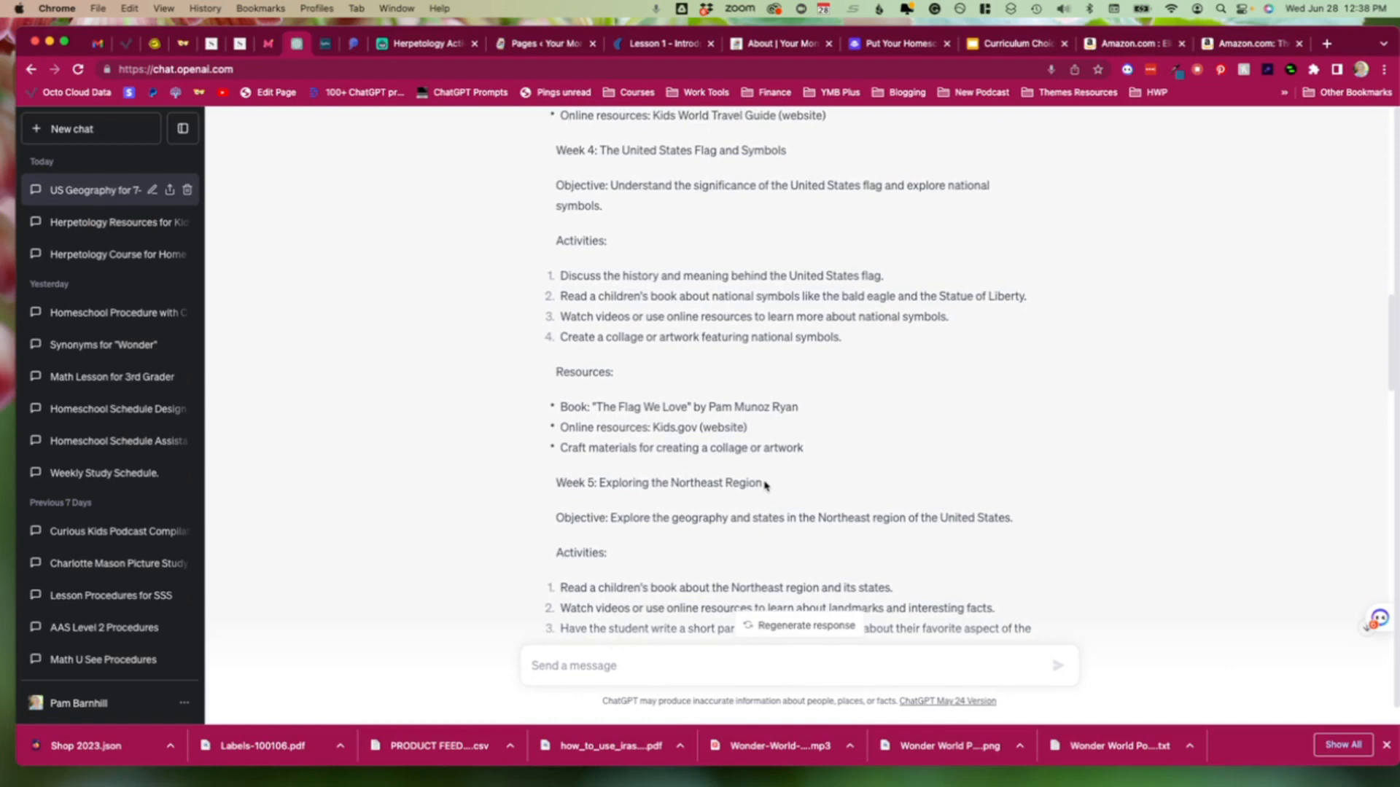
{"action": "scroll", "scroll_direction": "down", "scroll_amount": 3}
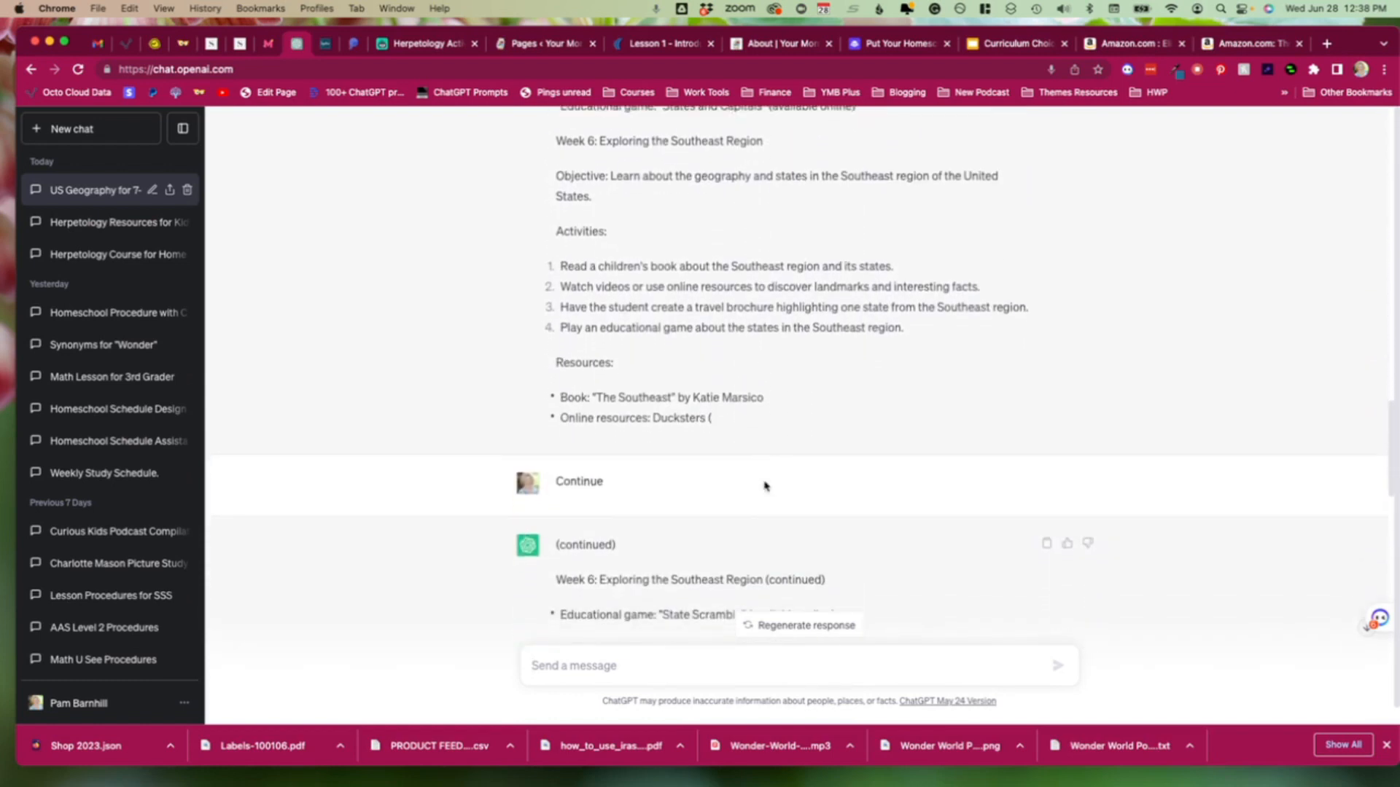
{"action": "scroll", "scroll_direction": "down", "scroll_amount": 3}
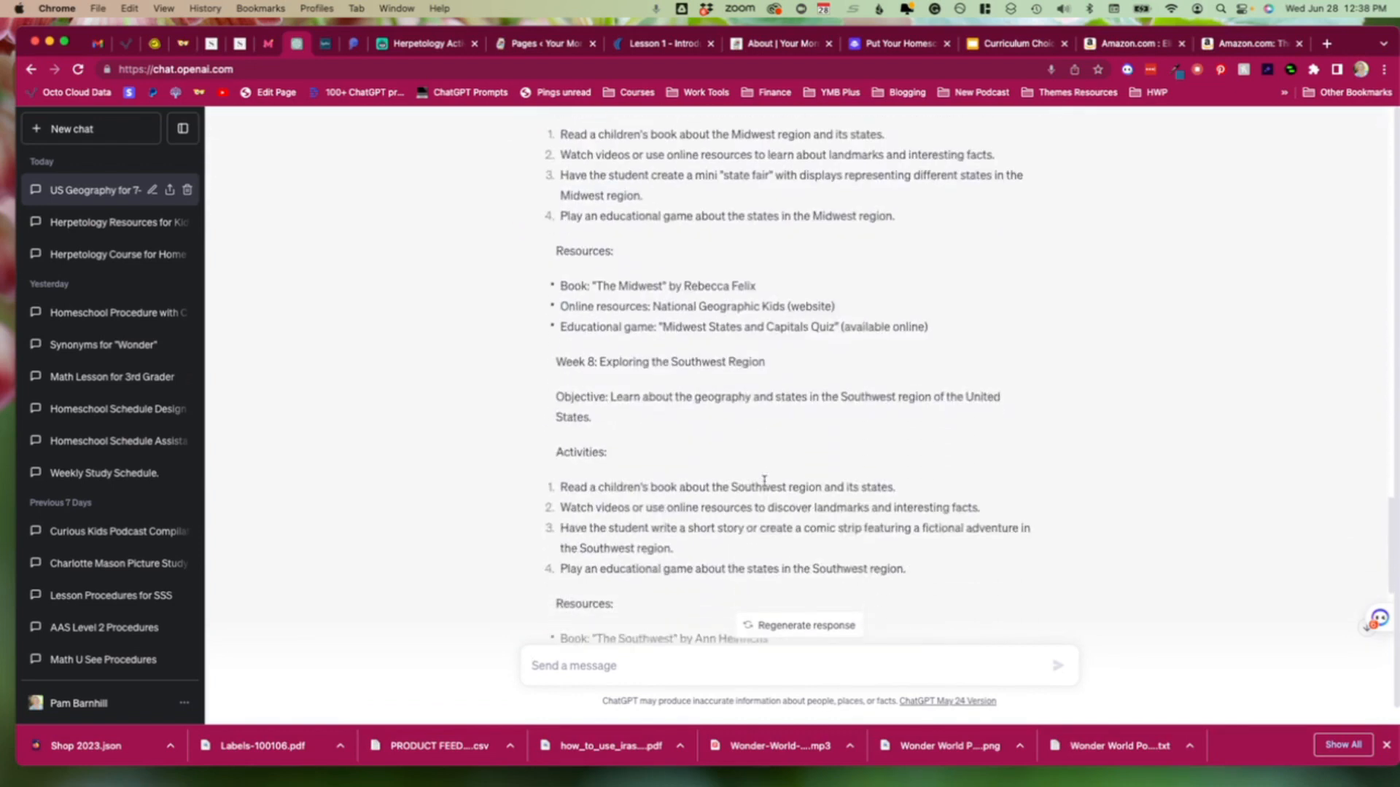
{"action": "scroll", "scroll_direction": "down", "scroll_amount": 3}
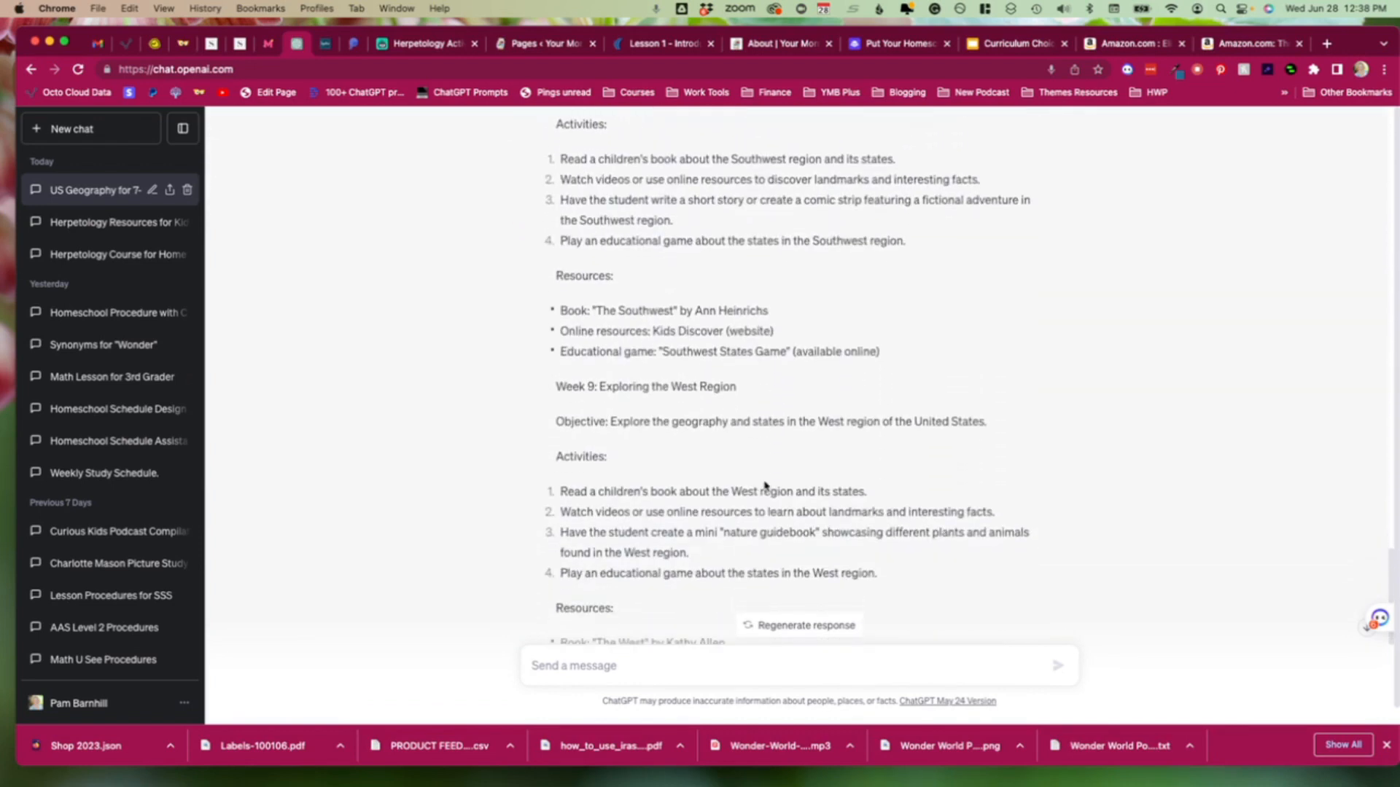